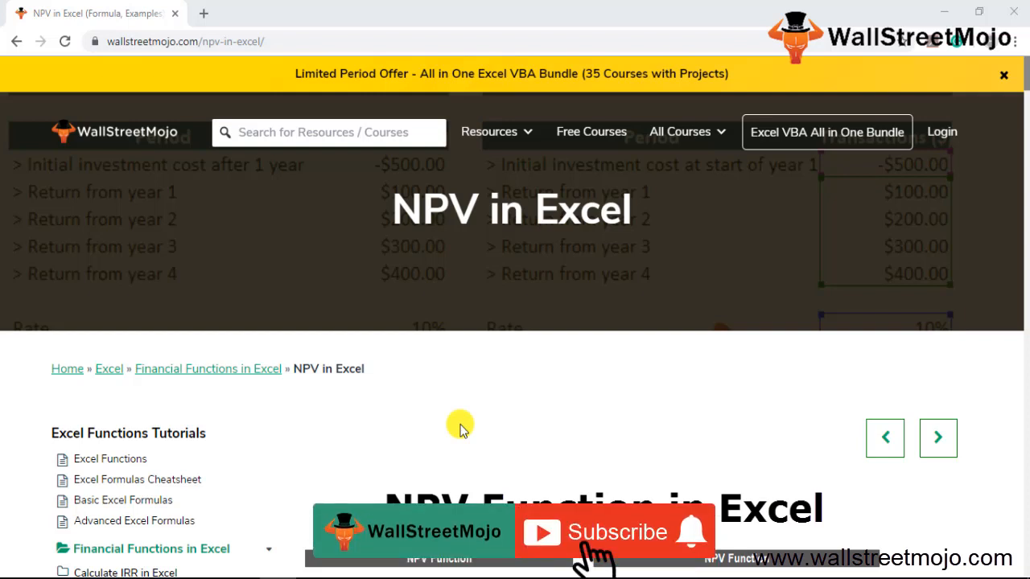
Bring the NPV-Function-Excel-Template workbook to the front from the browser article
{"action": "left_click", "coordinate": [614, 531]}
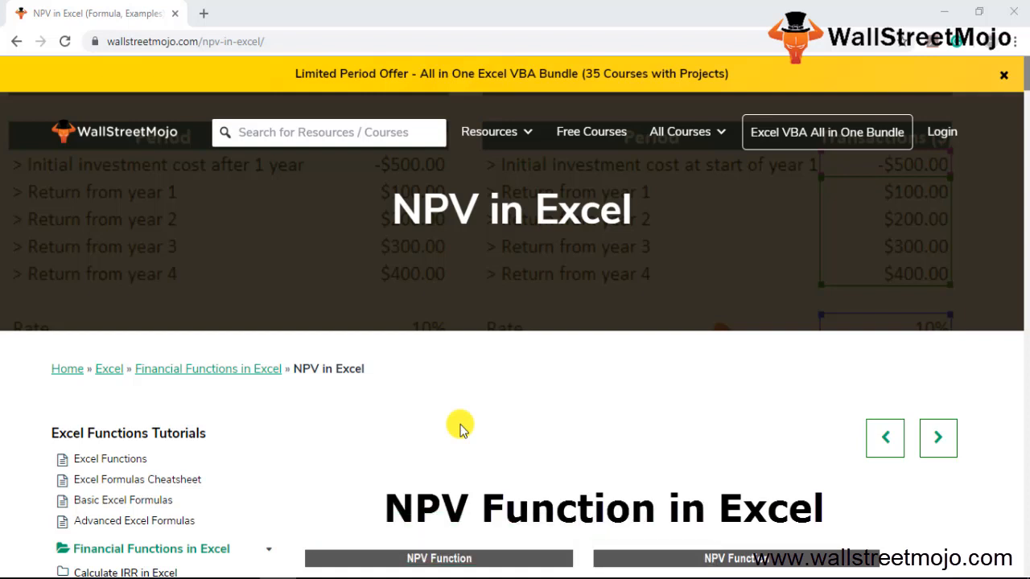
{"action": "mouse_move", "coordinate": [421, 431]}
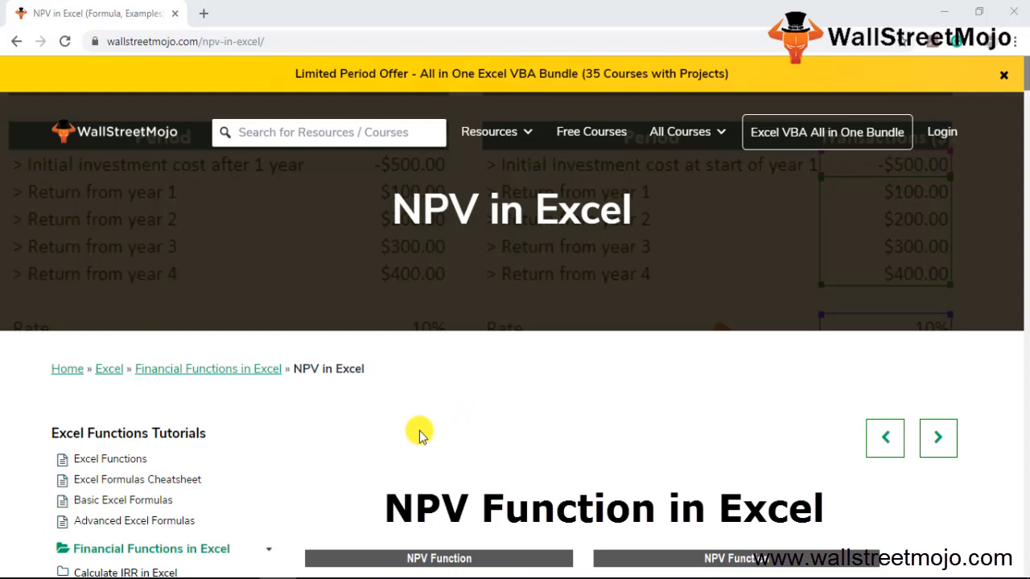
{"action": "mouse_move", "coordinate": [292, 502]}
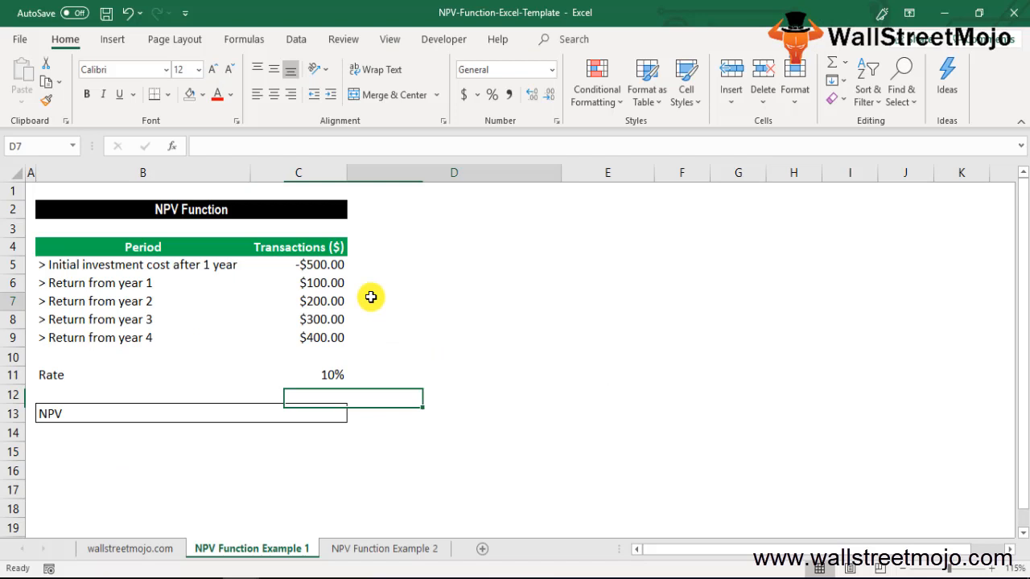
Add the remark 'Diffrence of PV of CI - PV of CO' beside the table header
{"action": "left_click", "coordinate": [454, 264]}
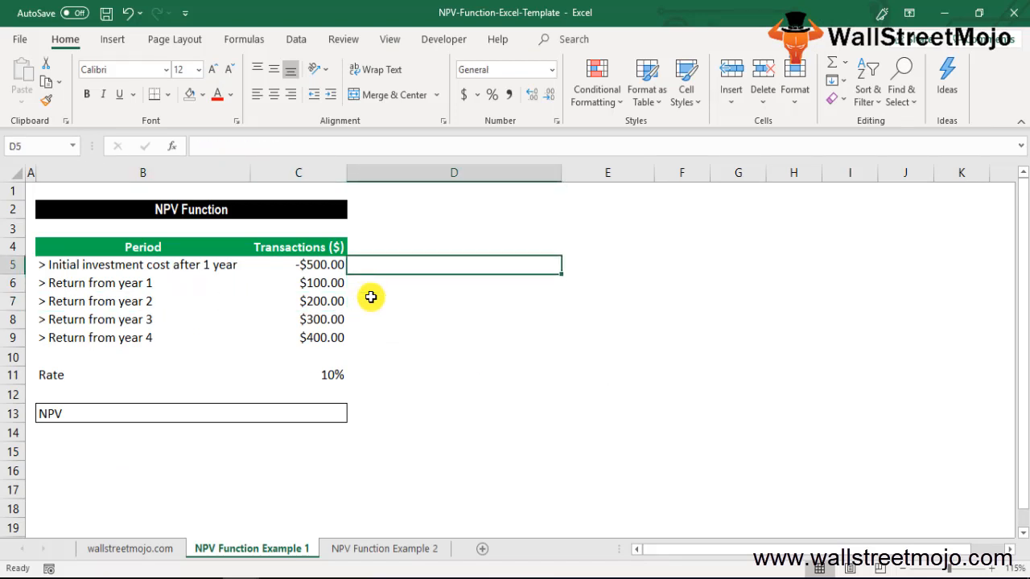
{"action": "left_click", "coordinate": [454, 248]}
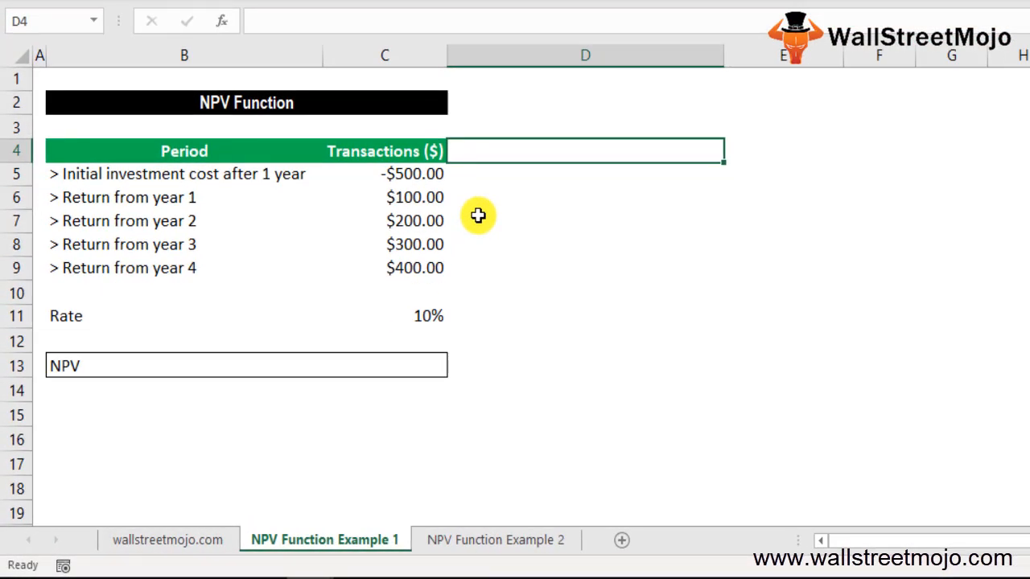
{"action": "type", "text": "Diffrence of PC o"}
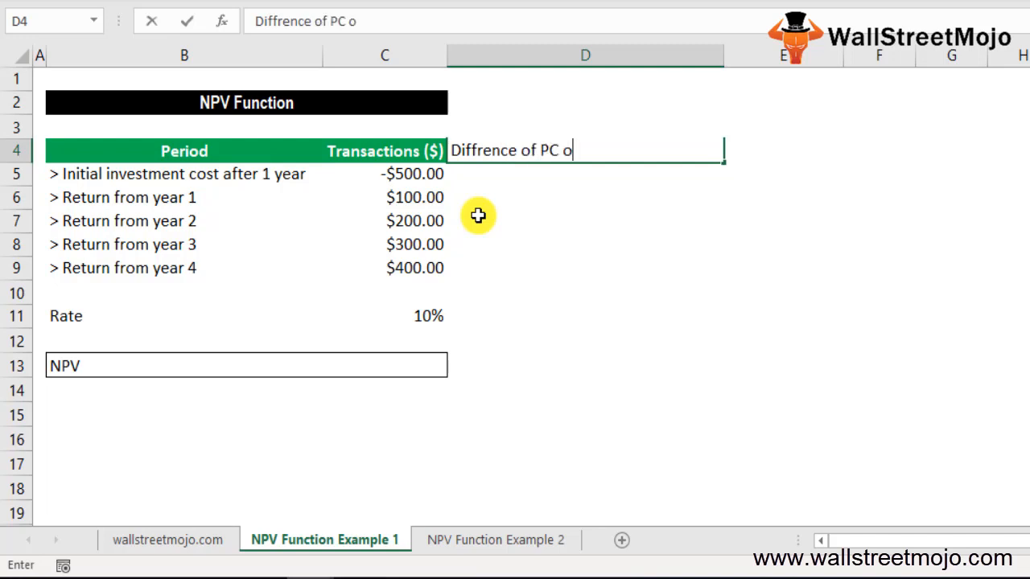
{"action": "type", "text": "PV of CI"}
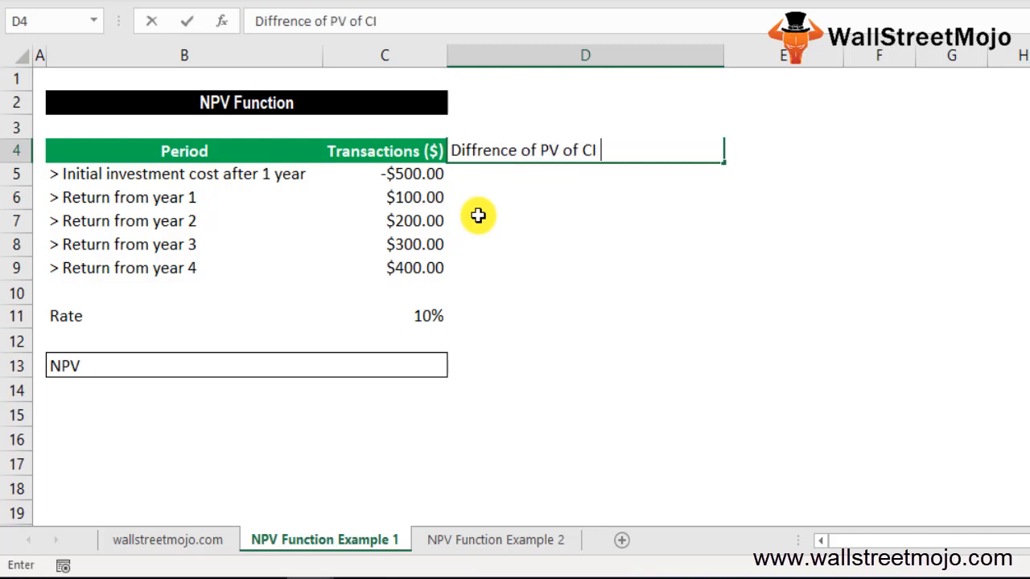
{"action": "type", "text": "- PV of CO"}
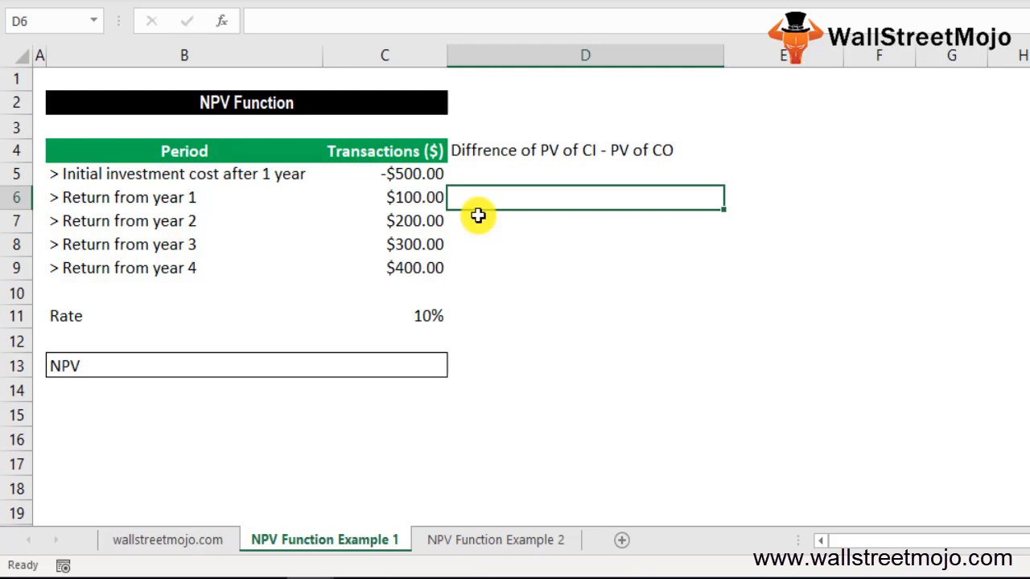
Add the remarks 'Supplied discount', 'Financial calculation' and 'XNPV' in the cells below
{"action": "type", "text": "Sup"}
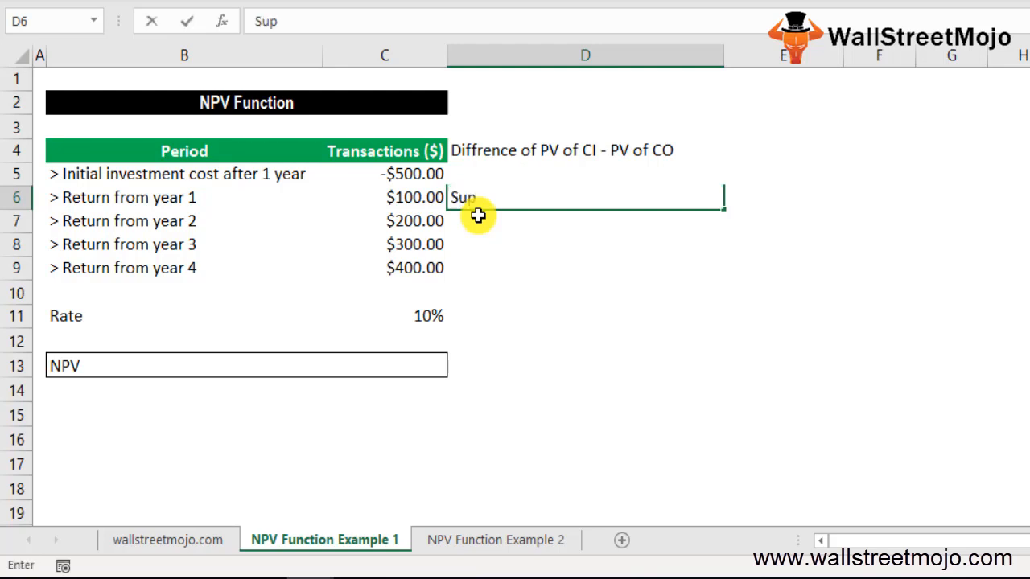
{"action": "type", "text": "plied discount"}
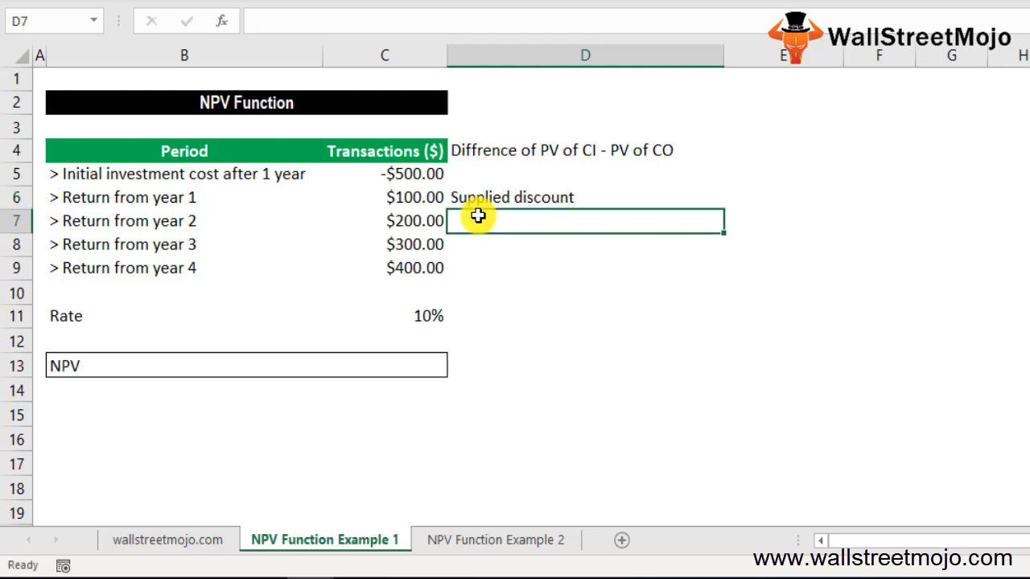
{"action": "type", "text": "Financial calculation"}
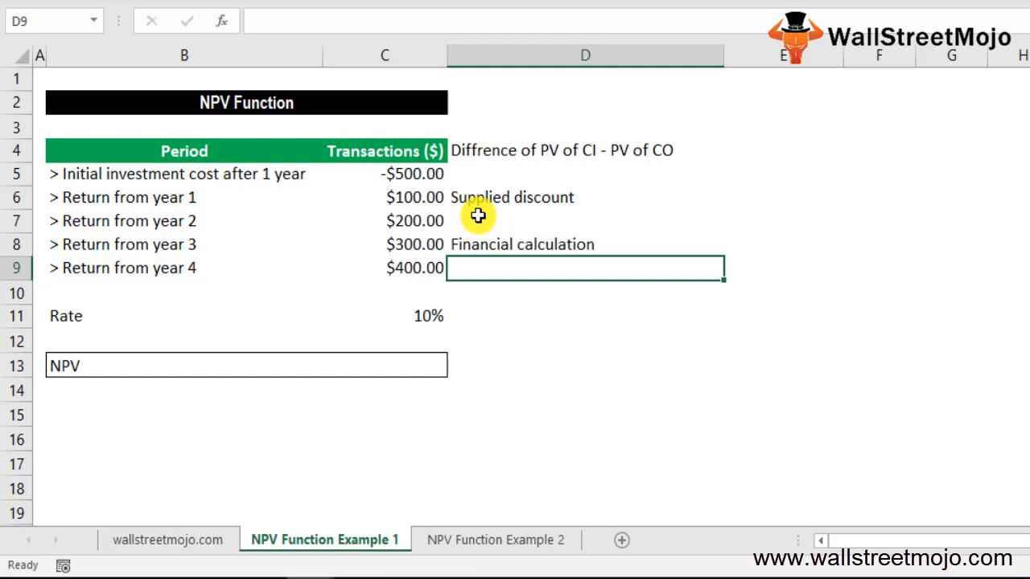
{"action": "type", "text": "XNP"}
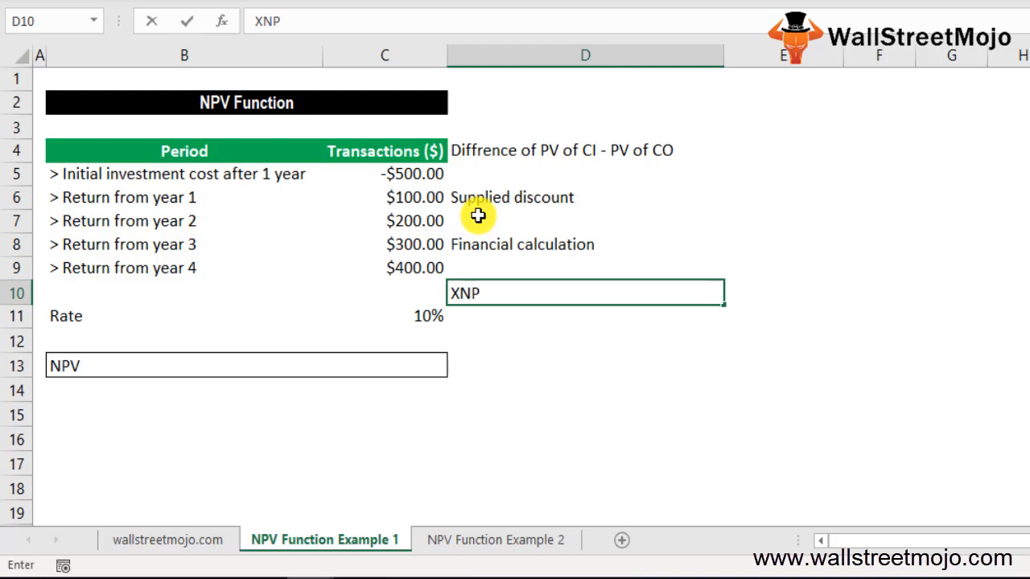
{"action": "type", "text": "V"}
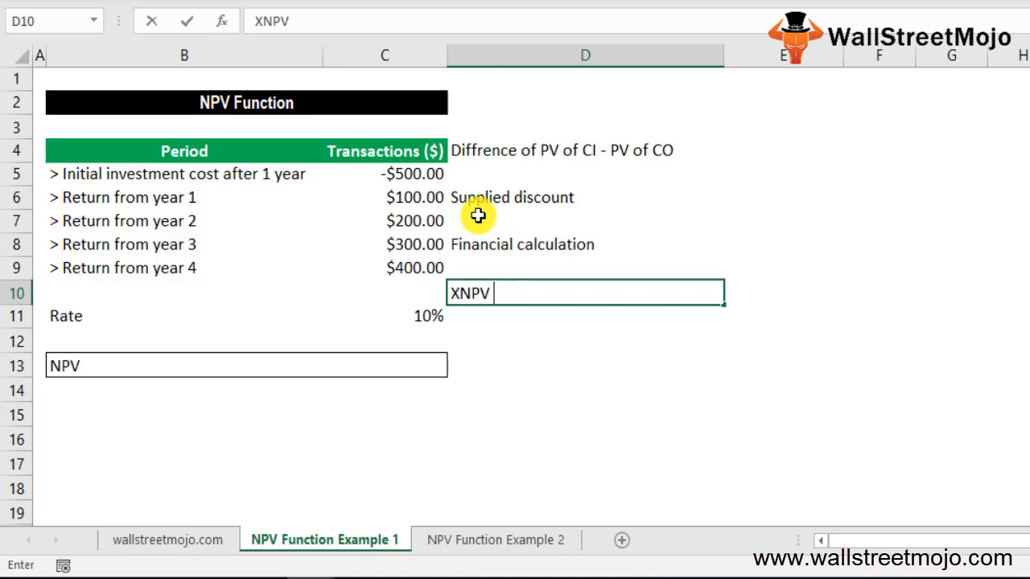
{"action": "key", "text": "Enter"}
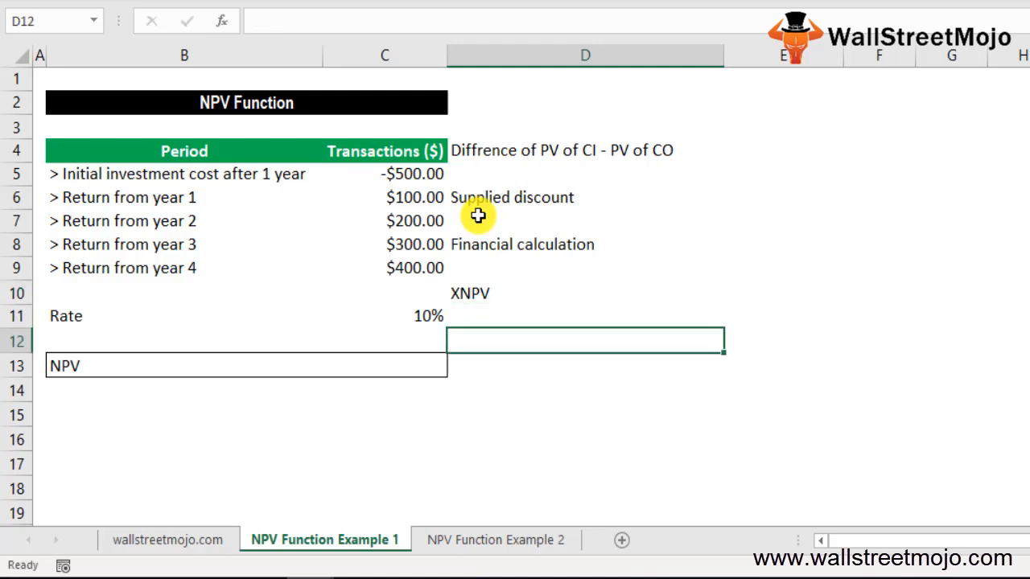
Abandon a half-typed =NPV( and write the note 'How to use the NPV formaula' instead
{"action": "type", "text": "=NPV("}
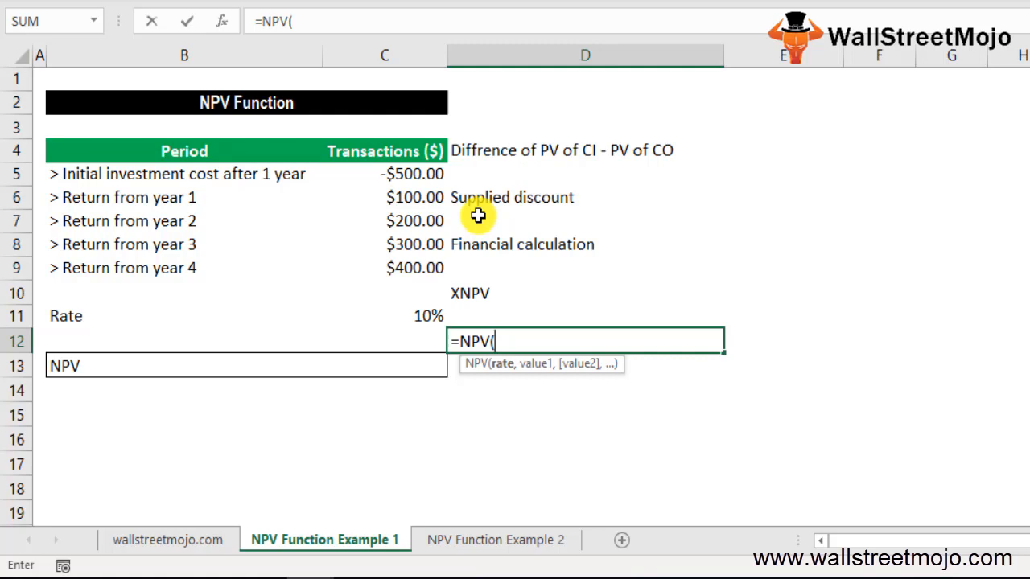
{"action": "key", "text": "Escape"}
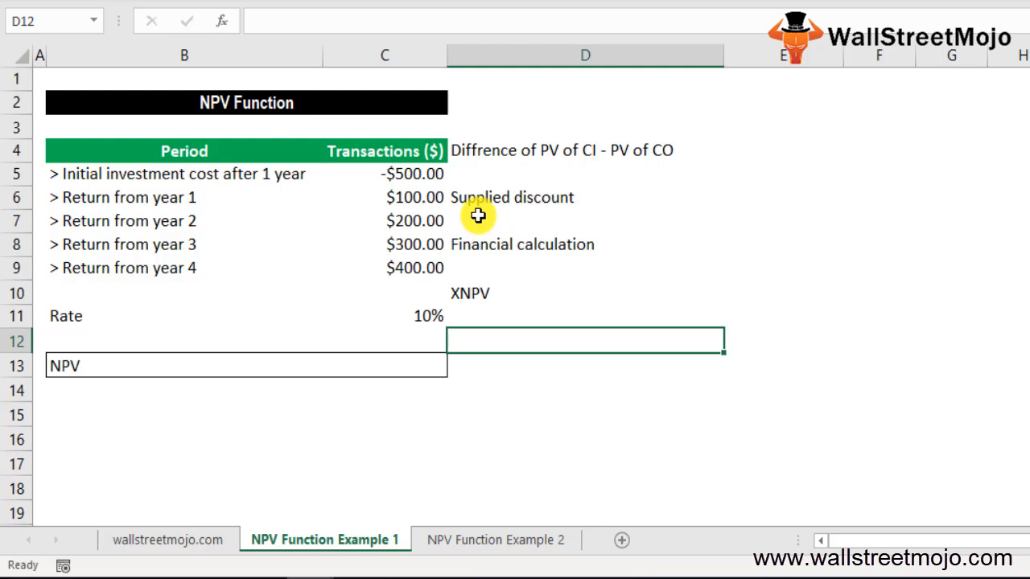
{"action": "type", "text": "Hp"}
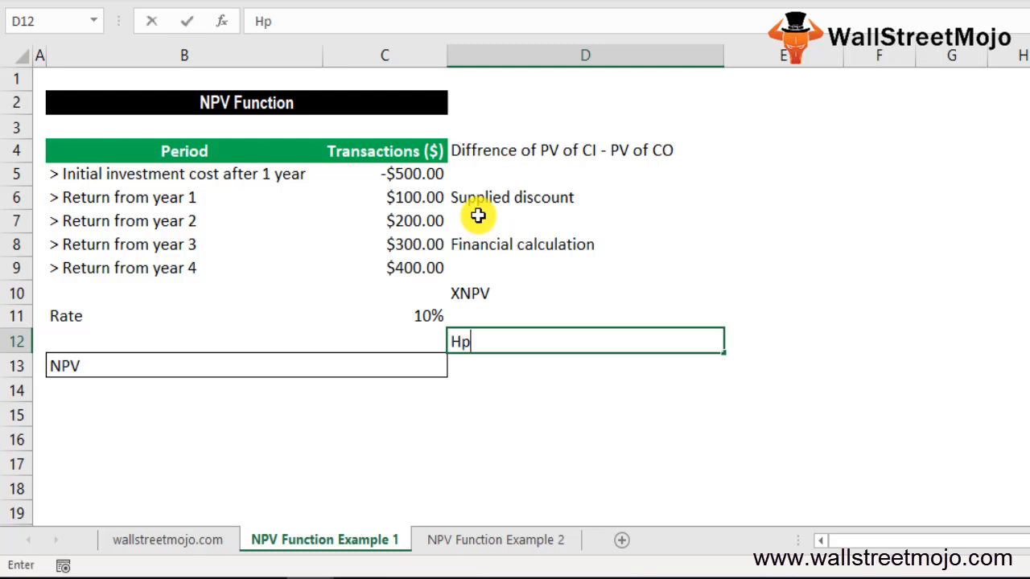
{"action": "type", "text": "ow to"}
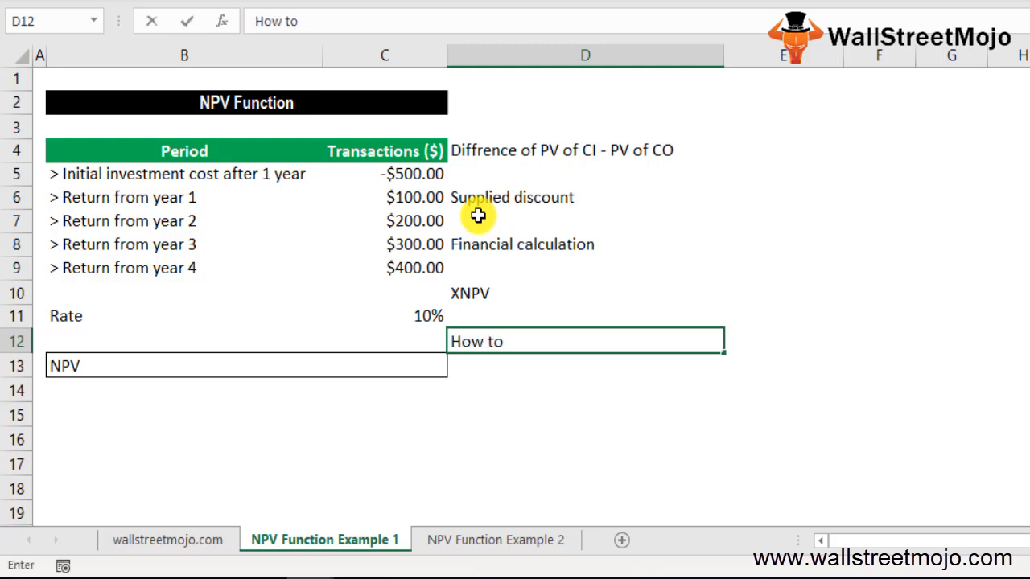
{"action": "type", "text": "use th e"}
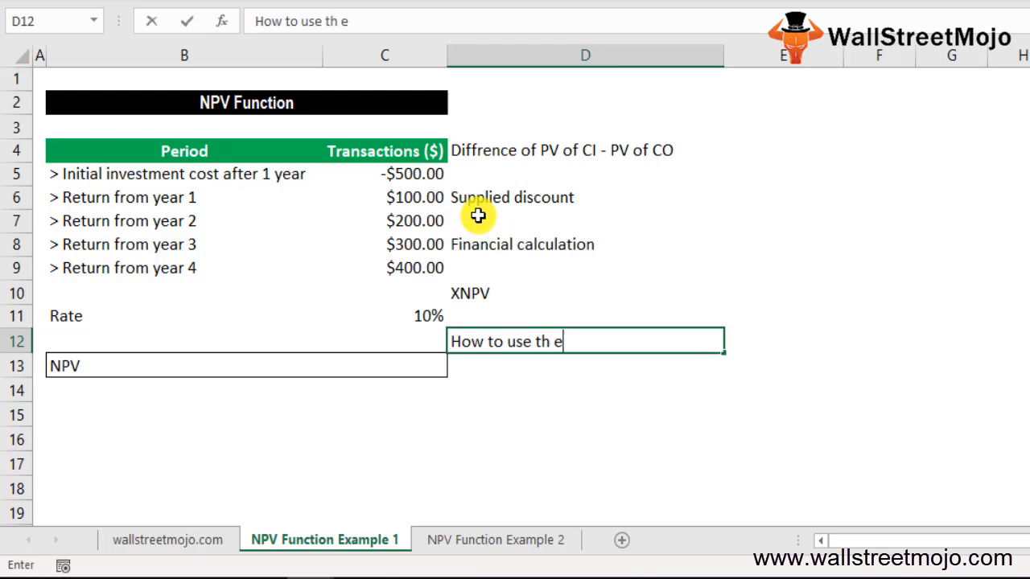
{"action": "type", "text": "NPV formaula"}
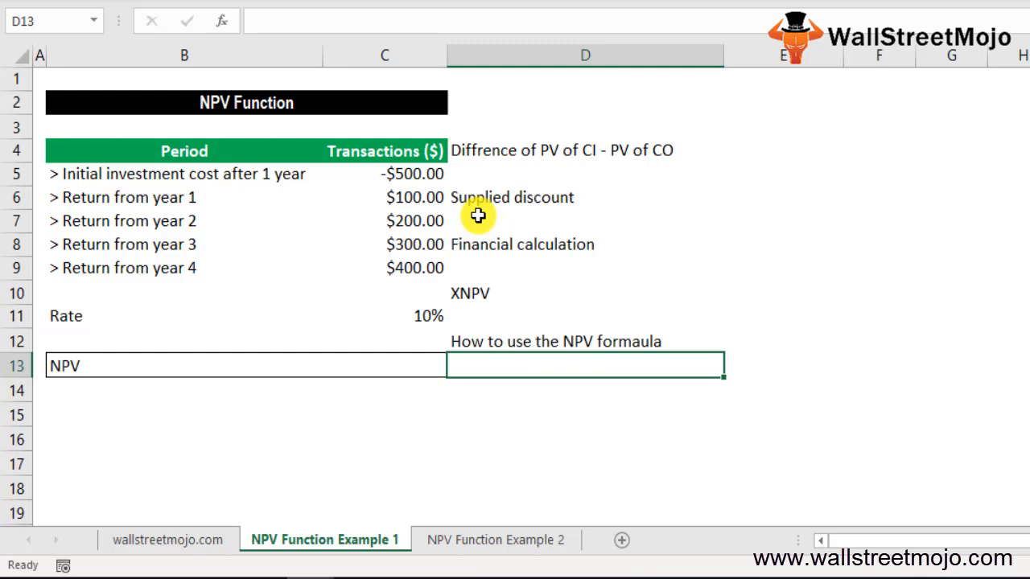
Review the transaction values and select the result cell beside the NPV label
{"action": "left_click", "coordinate": [586, 414]}
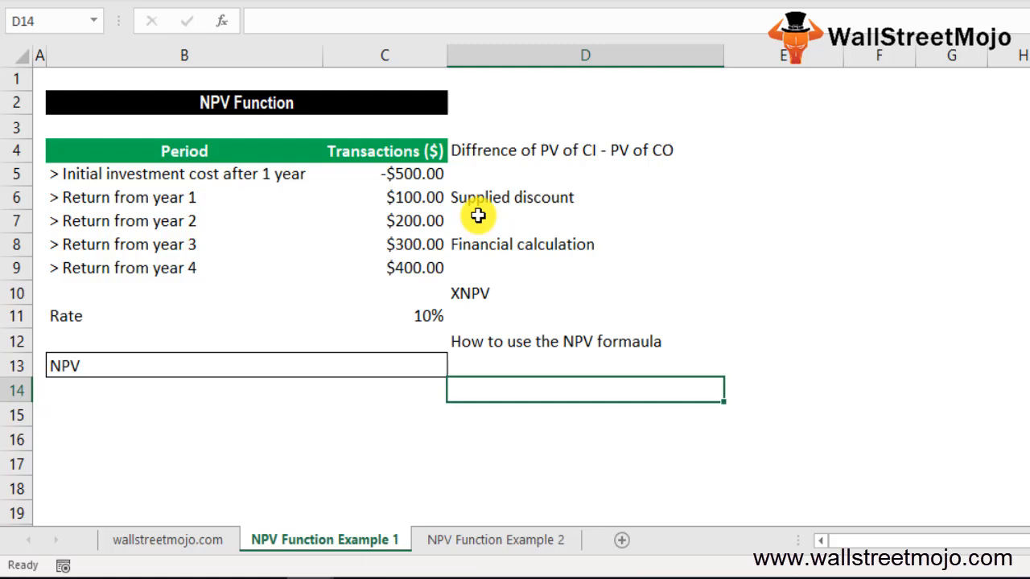
{"action": "left_click", "coordinate": [586, 365]}
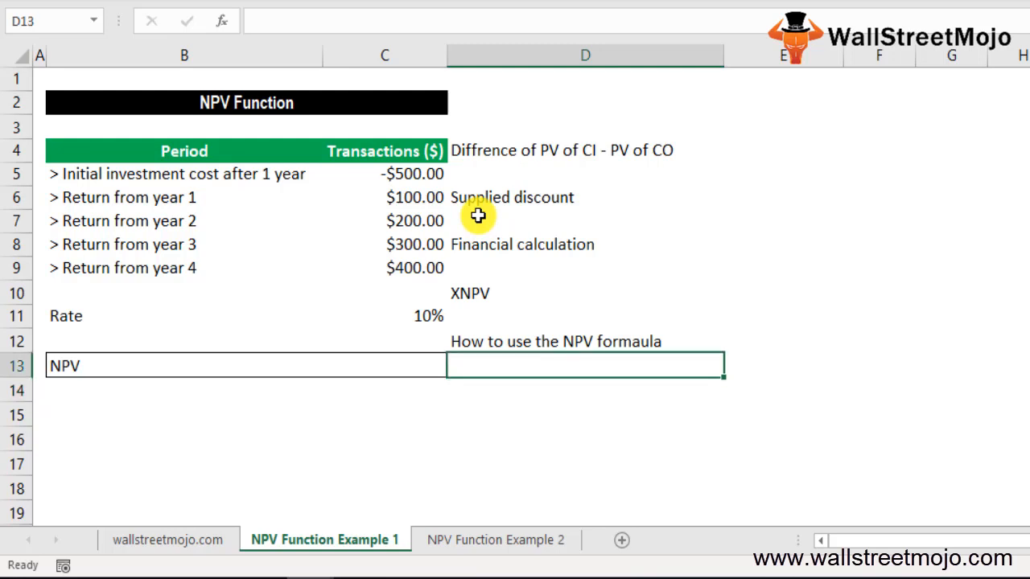
{"action": "left_click", "coordinate": [385, 316]}
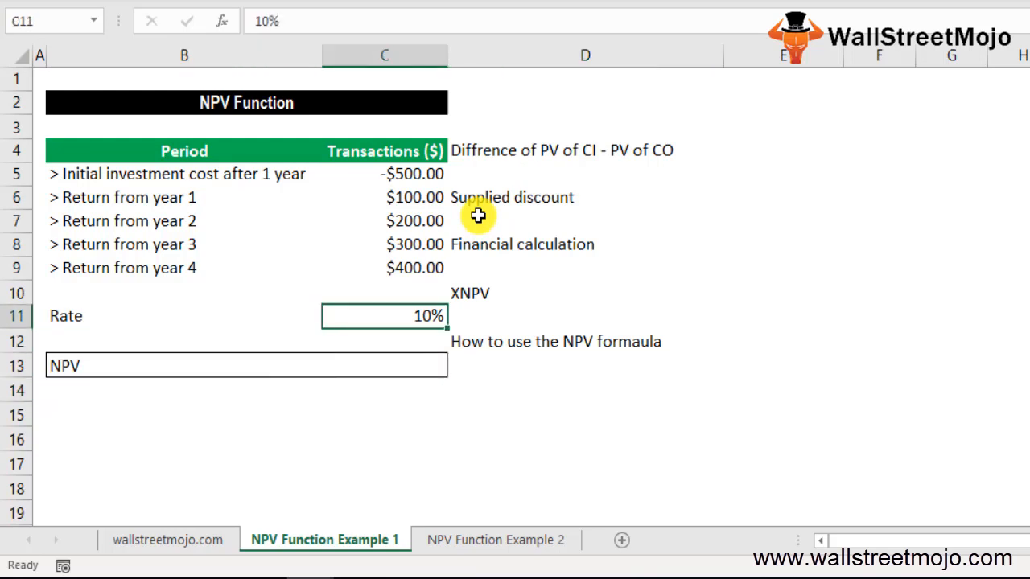
{"action": "left_click", "coordinate": [383, 221]}
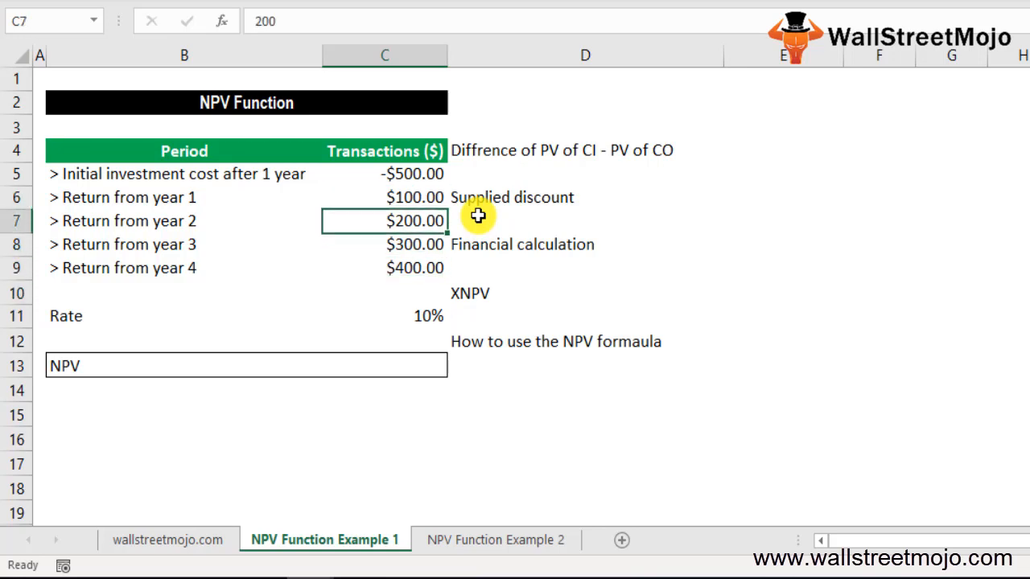
{"action": "left_click", "coordinate": [383, 293]}
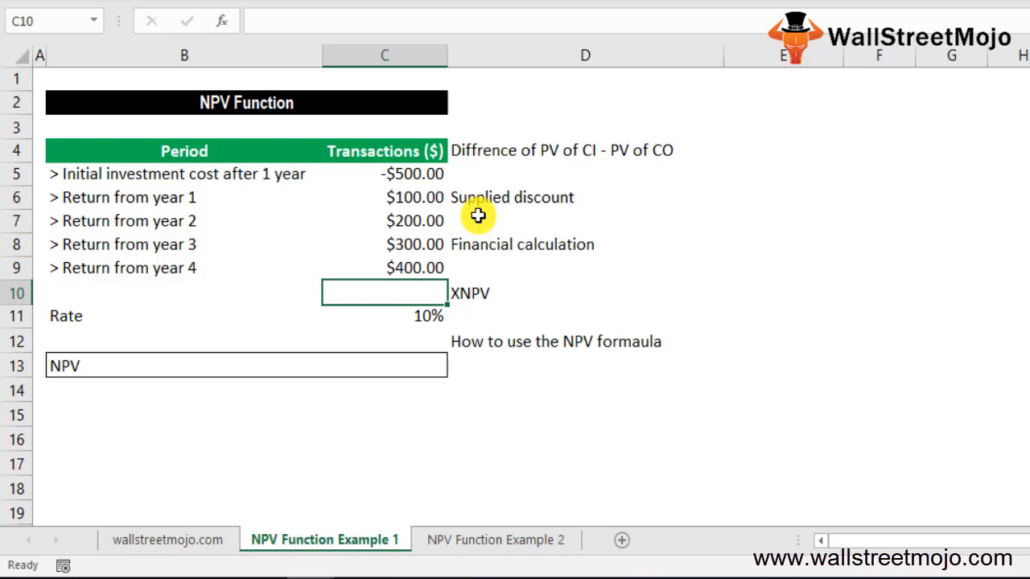
{"action": "left_click", "coordinate": [385, 366]}
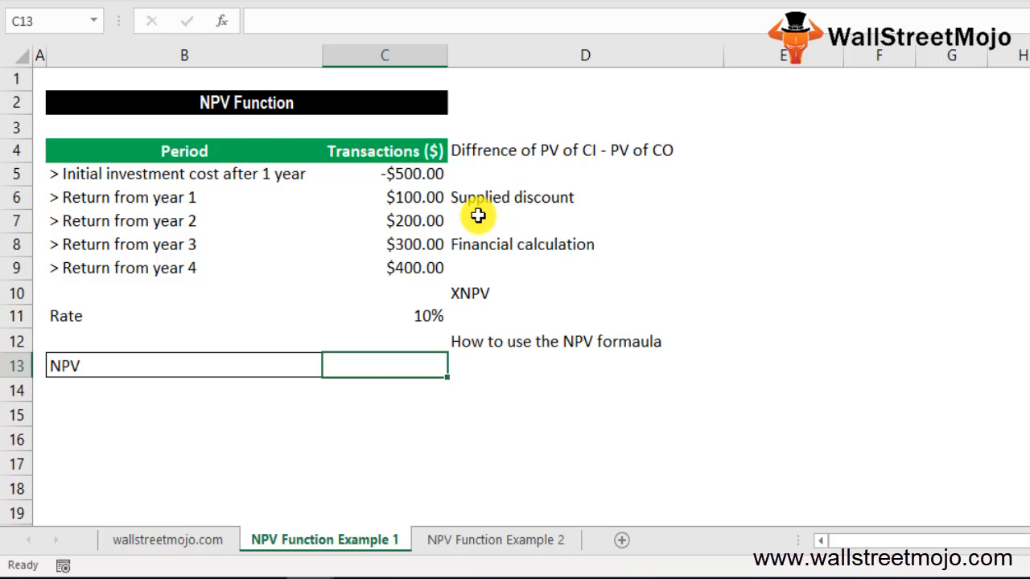
Enter =NPV(C11,C5:C9) to compute the NPV of $231.63 from the 10% rate
{"action": "type", "text": "=n"}
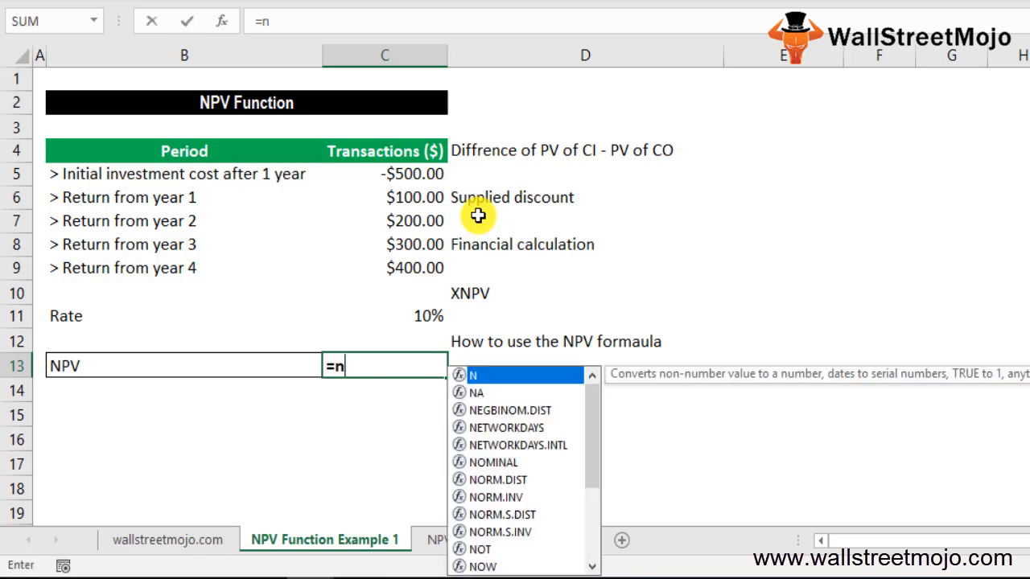
{"action": "type", "text": "PV(C11,C5:C9"}
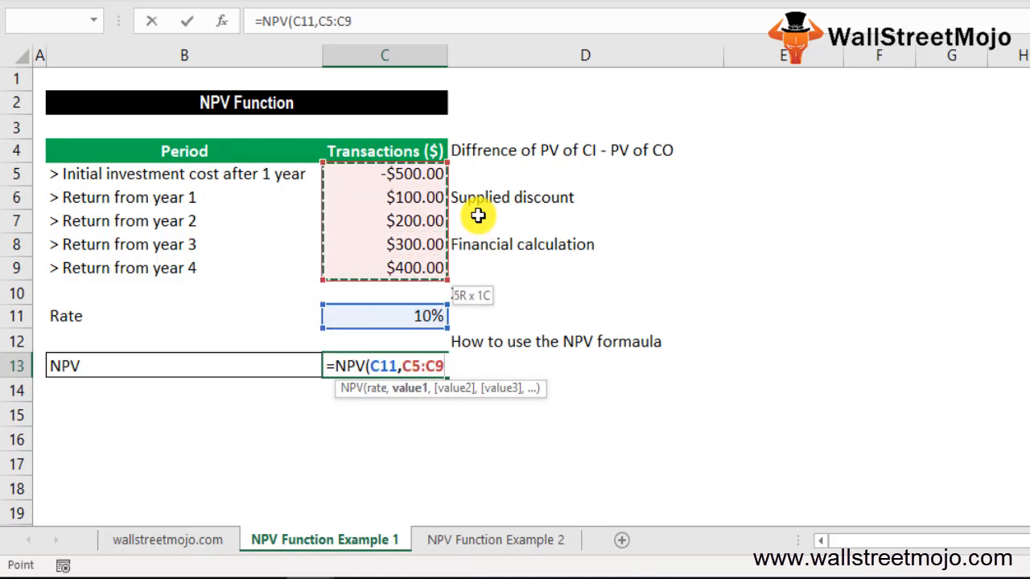
{"action": "key", "text": "Return"}
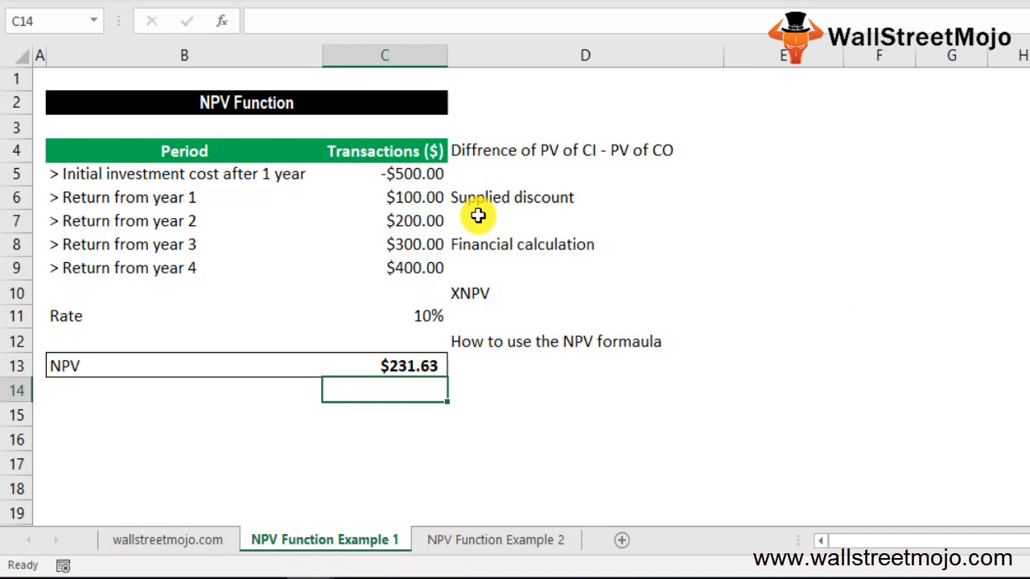
{"action": "left_click", "coordinate": [383, 365]}
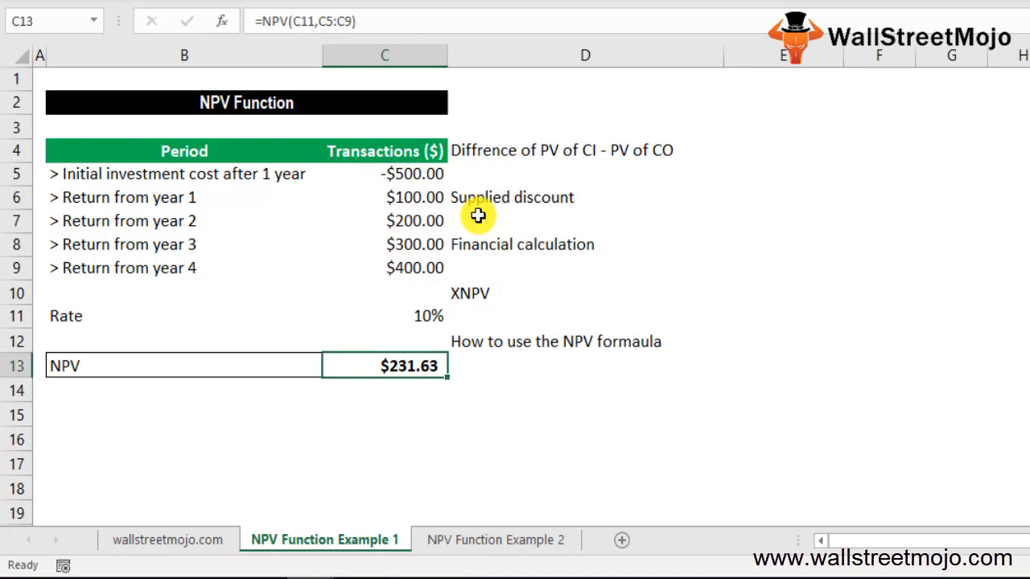
{"action": "mouse_move", "coordinate": [866, 328]}
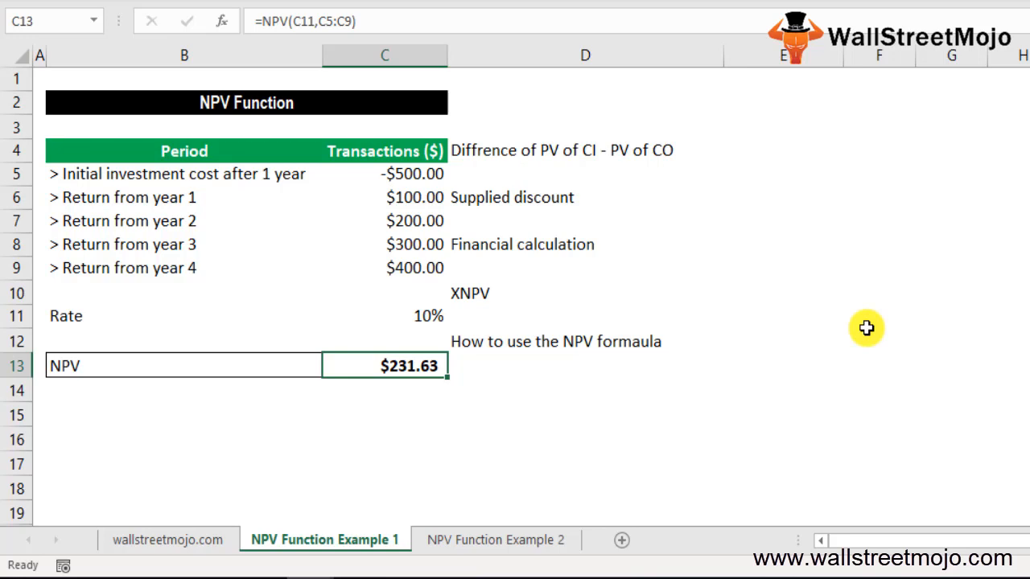
{"action": "left_click", "coordinate": [383, 463]}
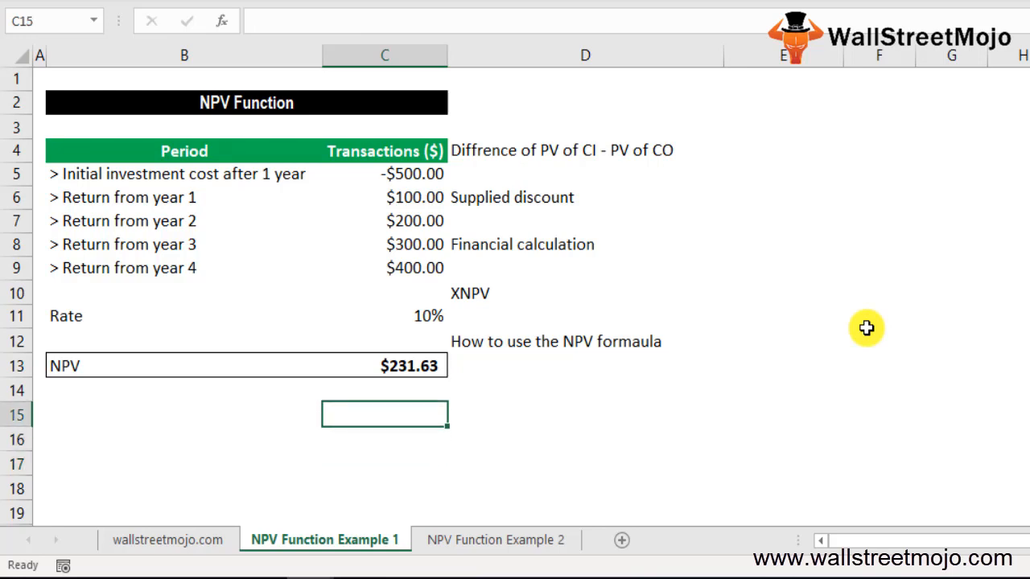
On the NPV Function Example 2 sheet, enter =NPV(C11,C5:C9) giving $231.63
{"action": "left_click", "coordinate": [496, 541]}
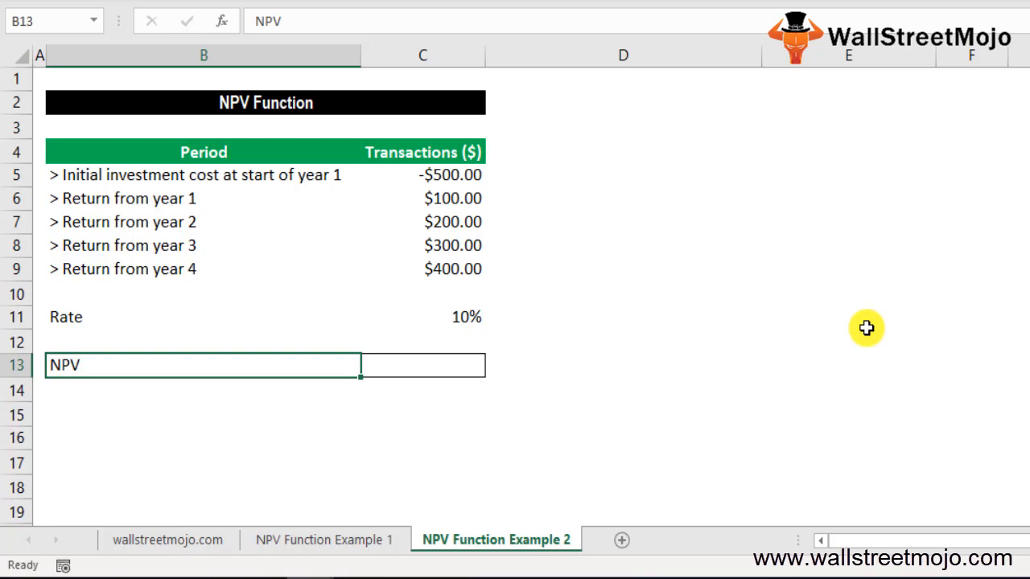
{"action": "mouse_move", "coordinate": [383, 563]}
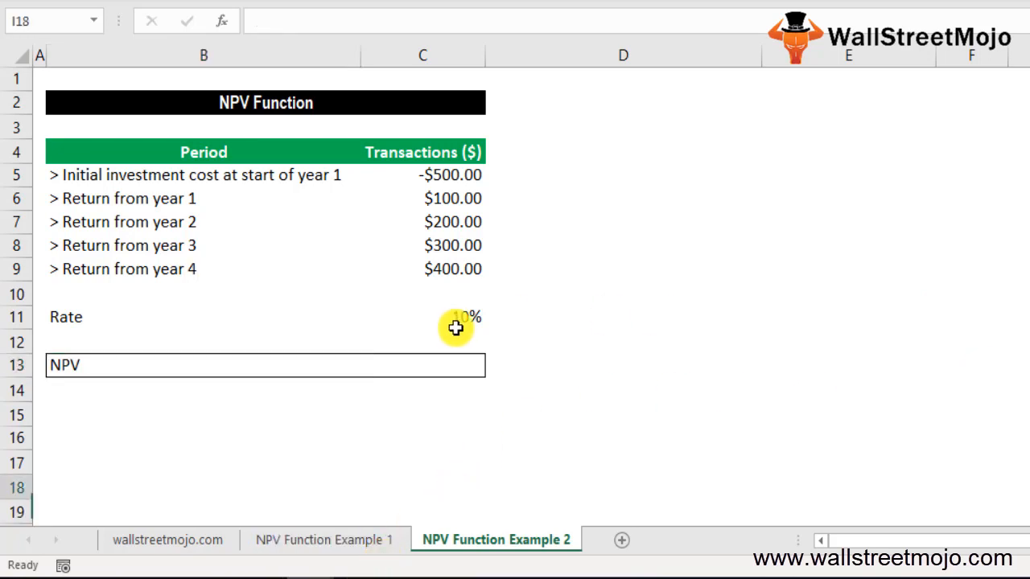
{"action": "left_click", "coordinate": [19, 437]}
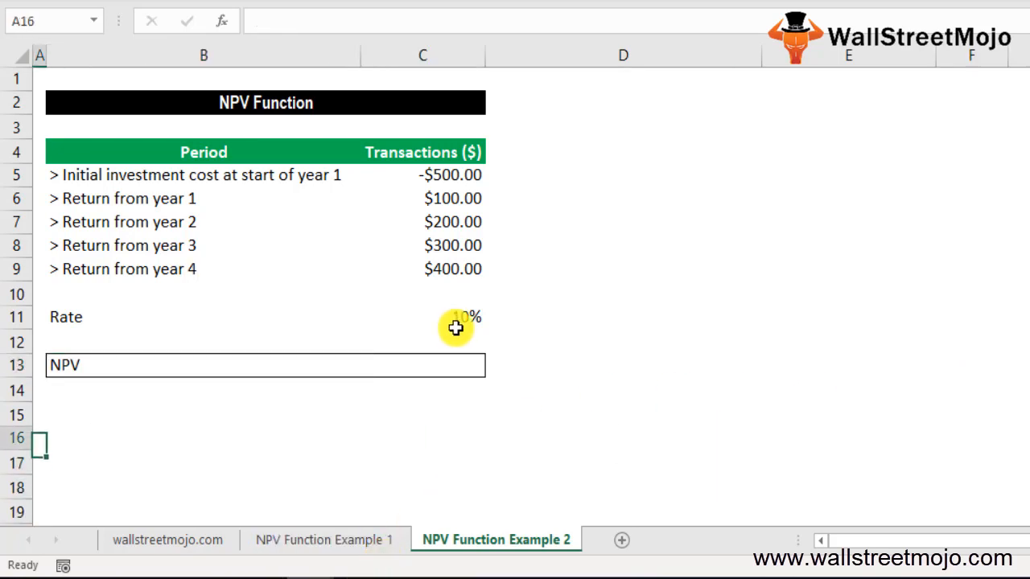
{"action": "left_click", "coordinate": [421, 364]}
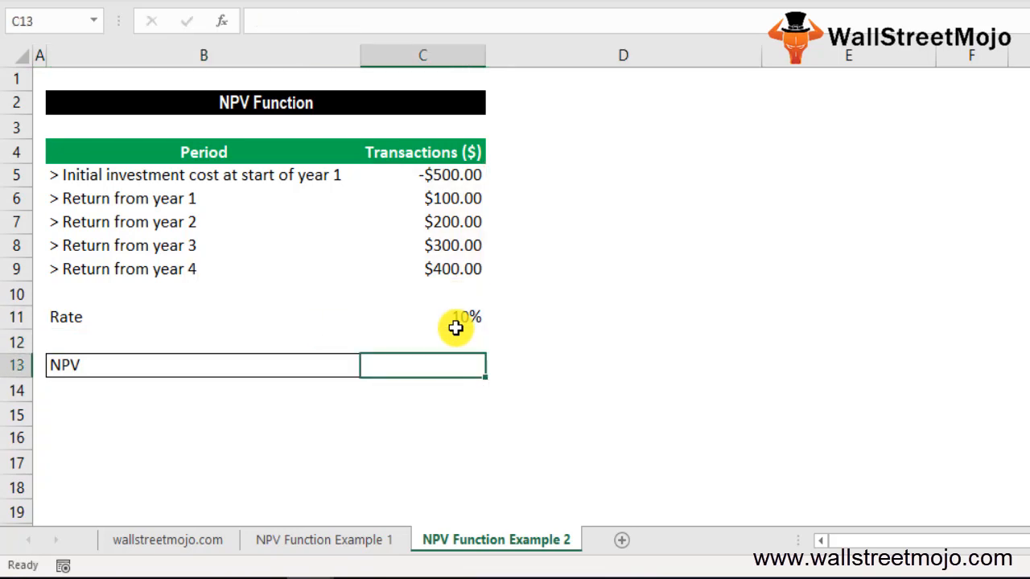
{"action": "type", "text": "=NPV(C11,C5:C9"}
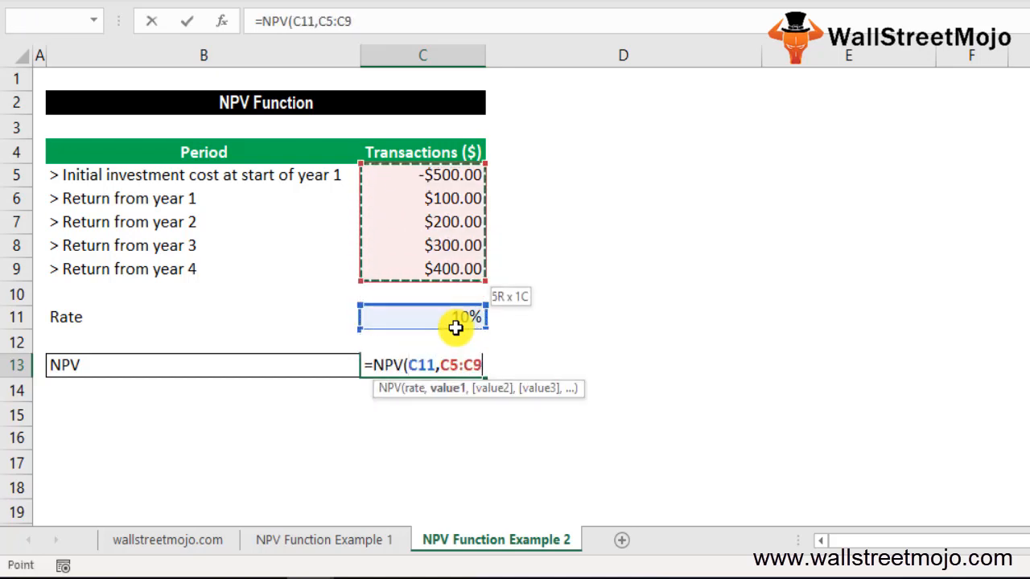
{"action": "key", "text": "Return"}
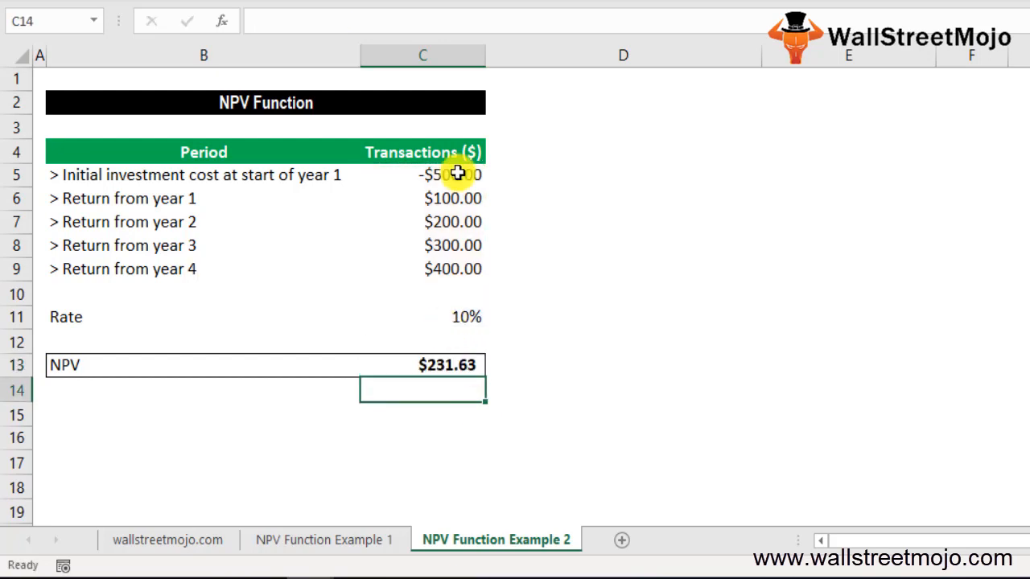
{"action": "left_click", "coordinate": [422, 174]}
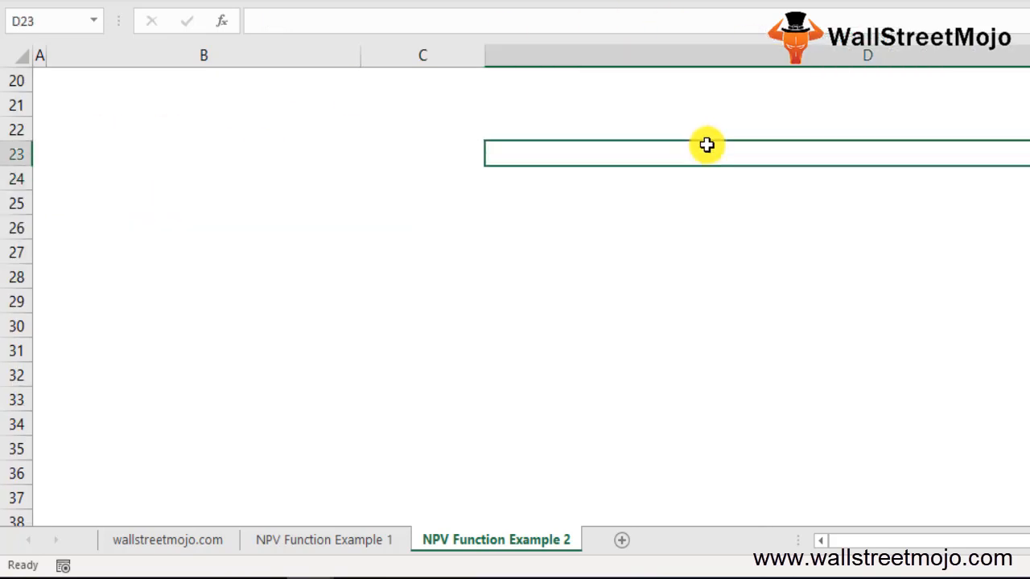
Add the note '1. One period ahead of the date of the value 1' below the result
{"action": "type", "text": "1."}
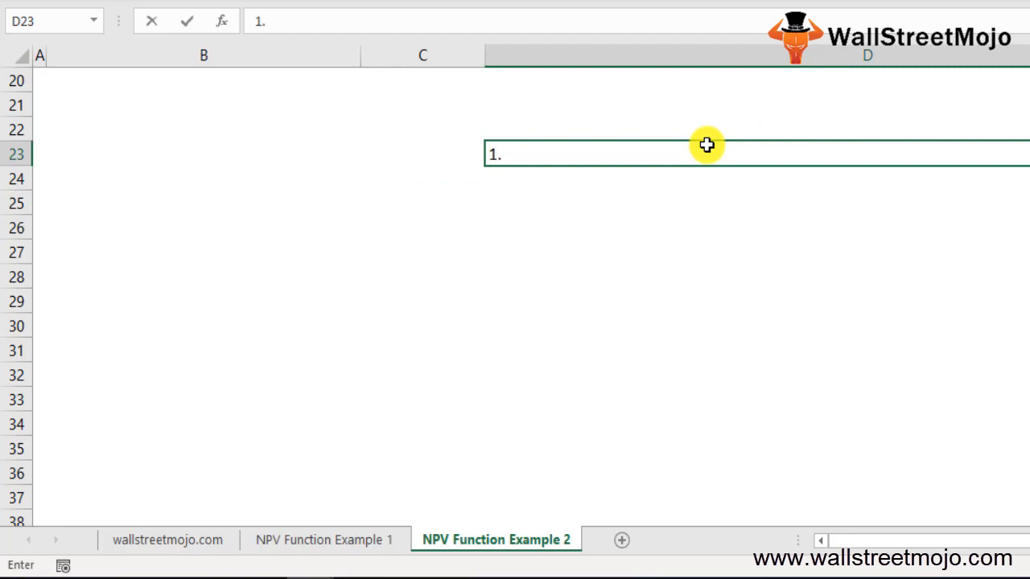
{"action": "type", "text": "One perio"}
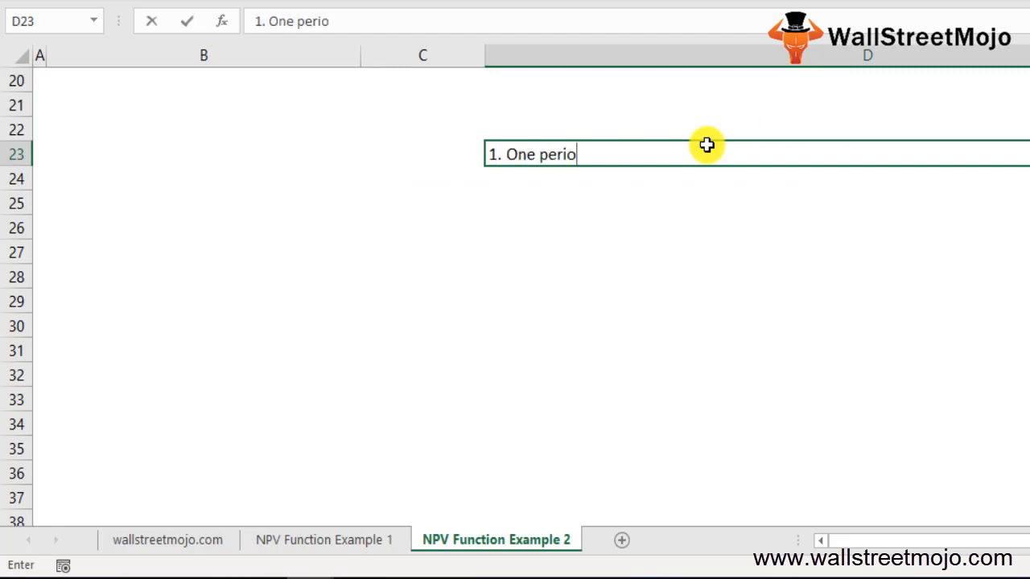
{"action": "type", "text": "d ahead of the d"}
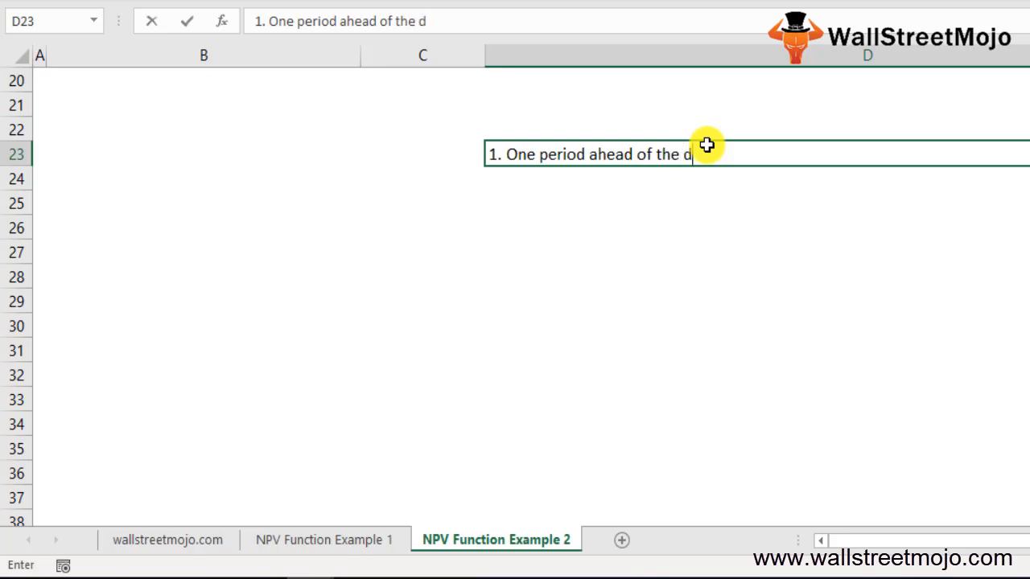
{"action": "type", "text": "ate of the"}
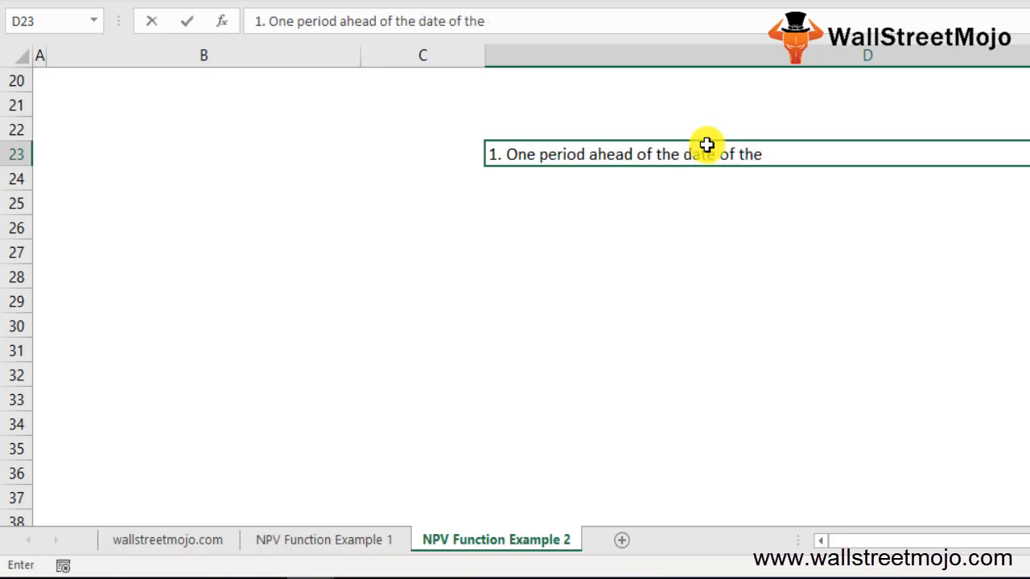
{"action": "type", "text": "value 1"}
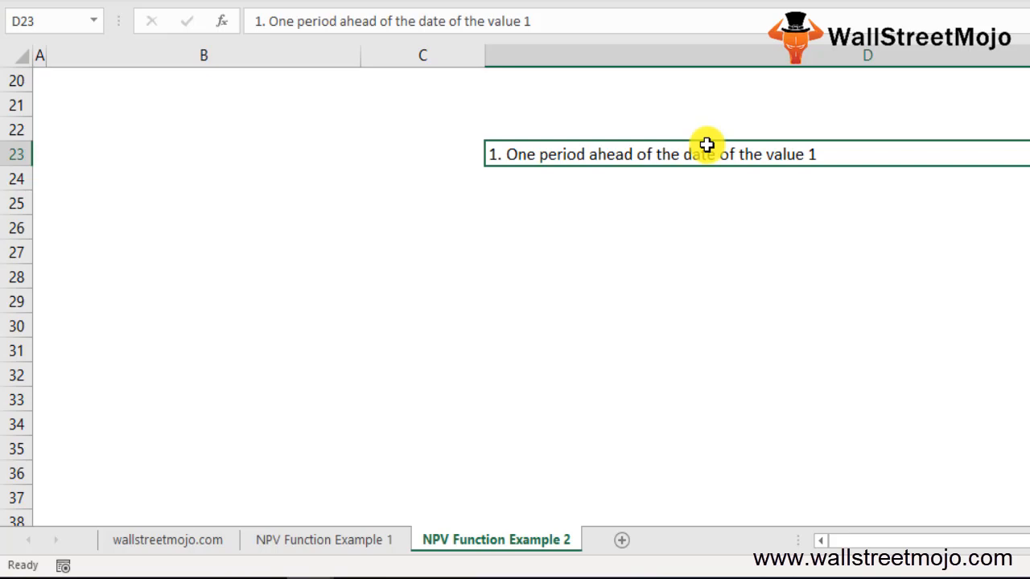
Add the notes 'Let say', 'Vlaue' and '(1 = r) t' on the following lines
{"action": "type", "text": "Let say"}
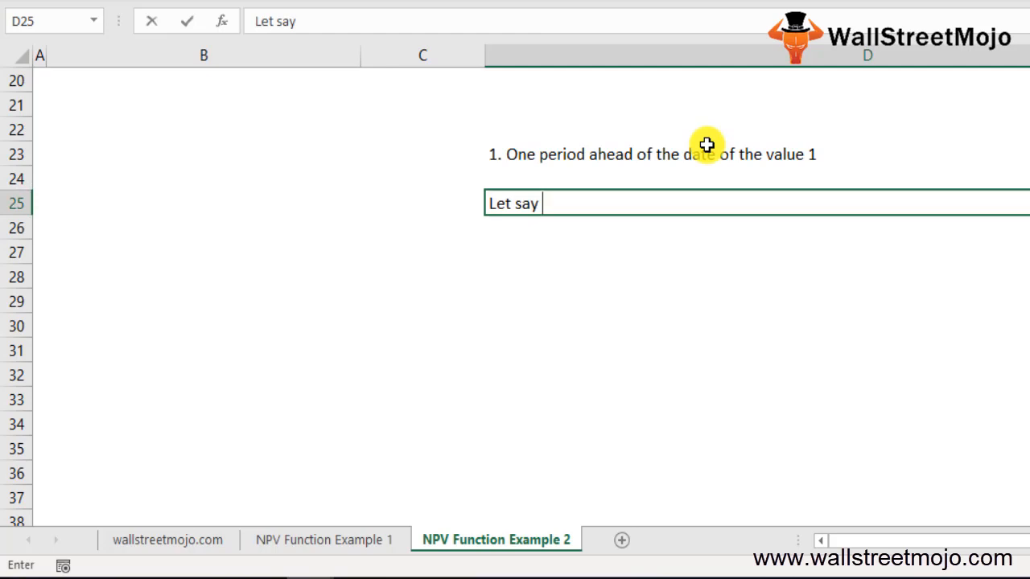
{"action": "type", "text": "in the no fo the cash foows"}
{"action": "left_click", "coordinate": [756, 277]}
{"action": "type", "text": "("}
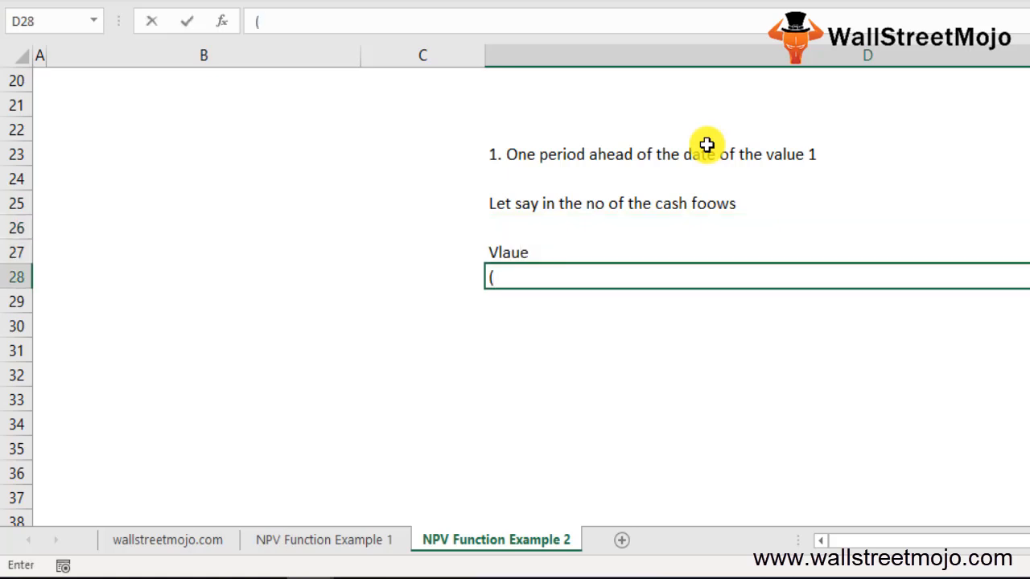
{"action": "type", "text": "1 = r"}
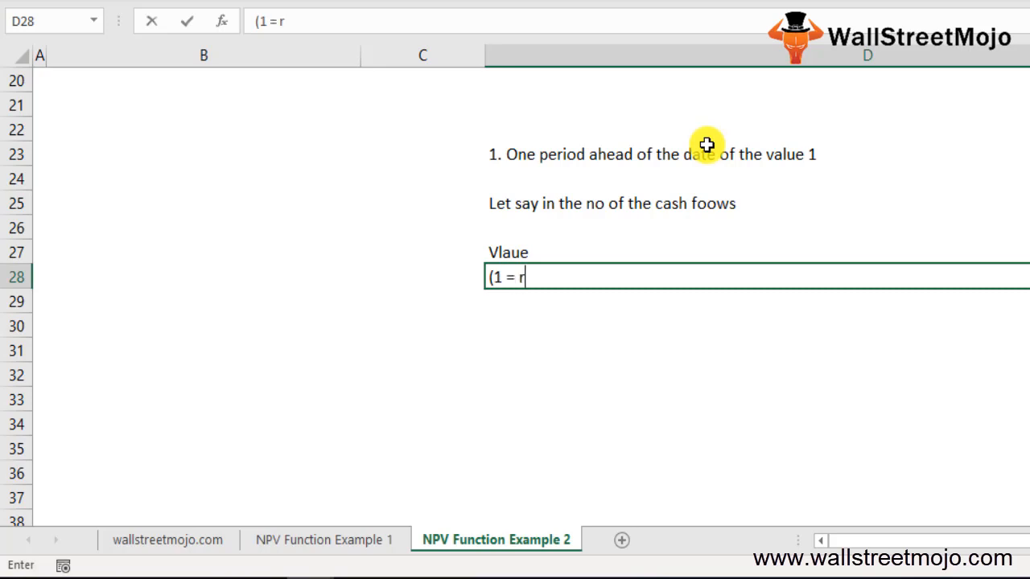
{"action": "type", "text": ") t"}
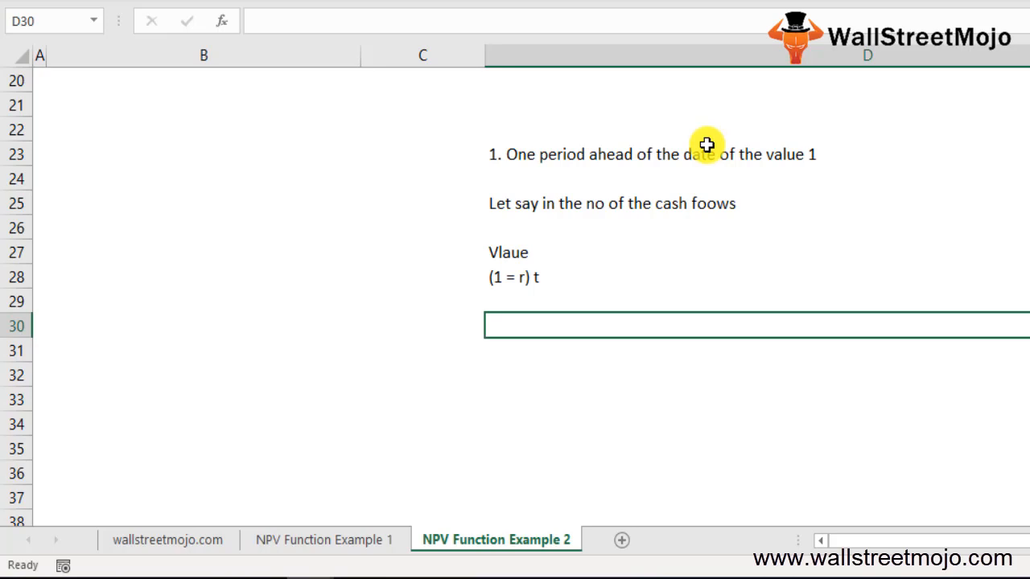
Add the remark that all numeric values in the range are considered, others ignored
{"action": "type", "text": "Ran"}
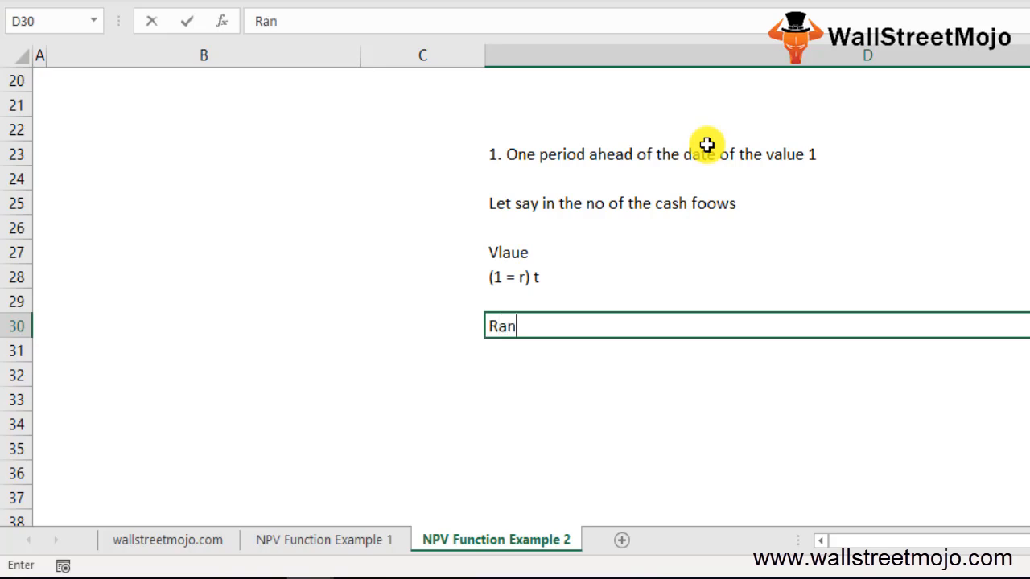
{"action": "type", "text": "ge"}
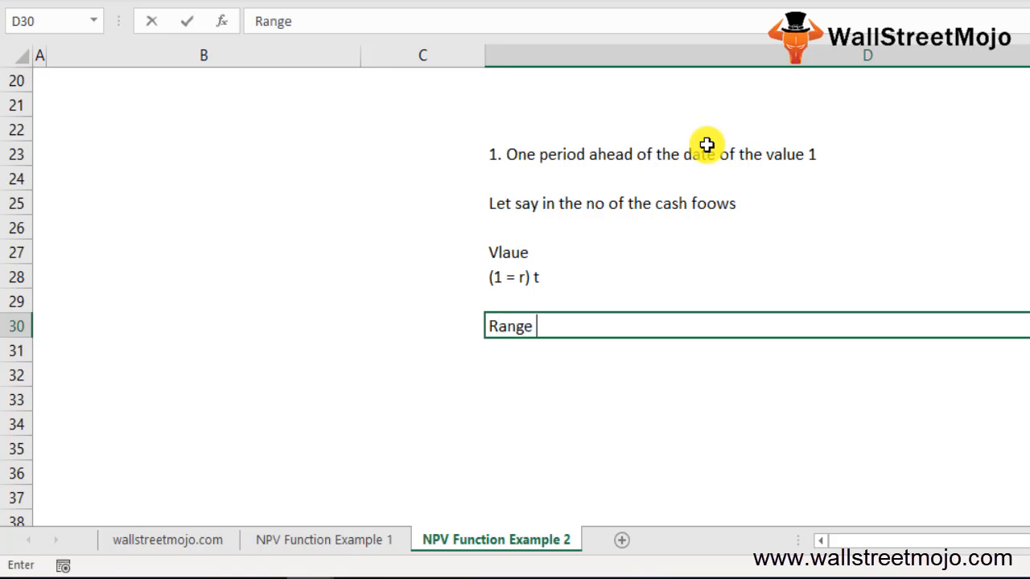
{"action": "type", "text": "all the n"}
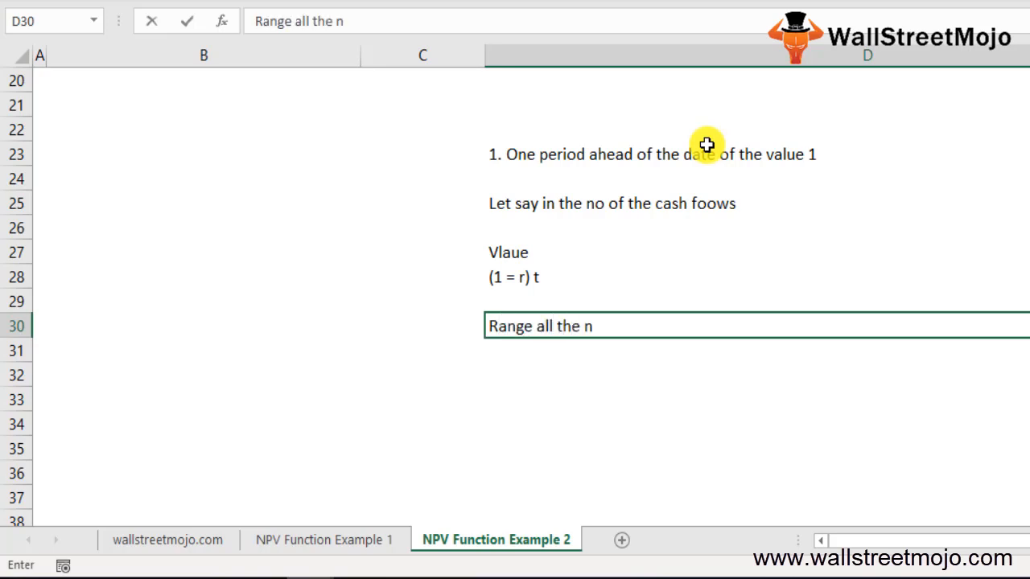
{"action": "type", "text": "umeric"}
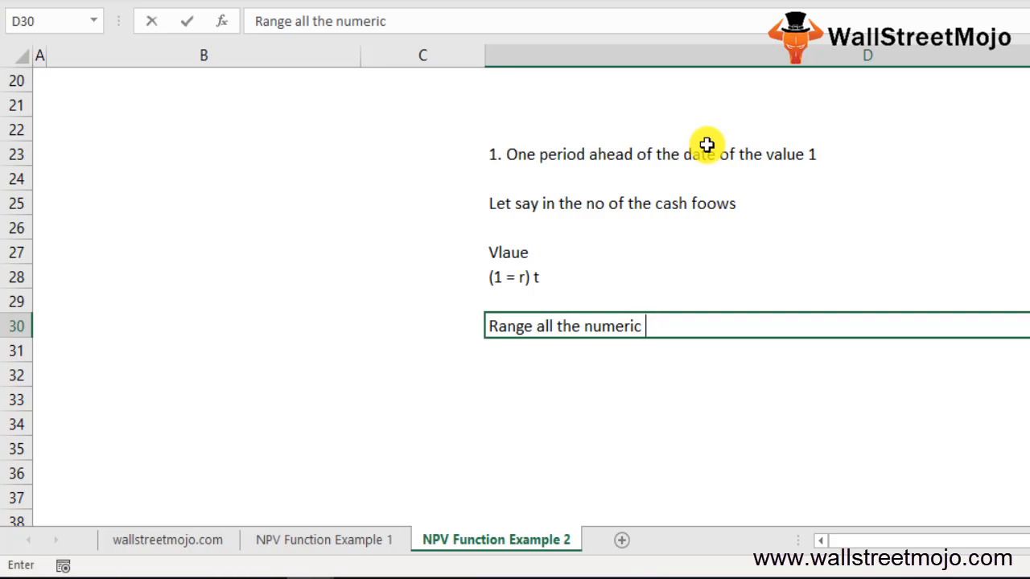
{"action": "type", "text": "values in thee"}
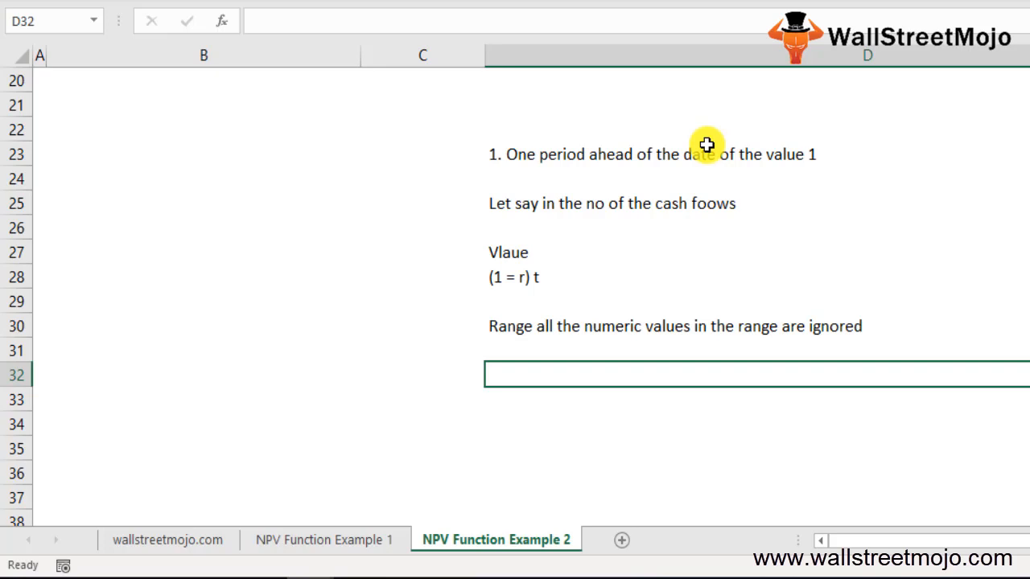
Add 'Key diffrence' and the line on cash flows beginning at either end of the period
{"action": "type", "text": "Key"}
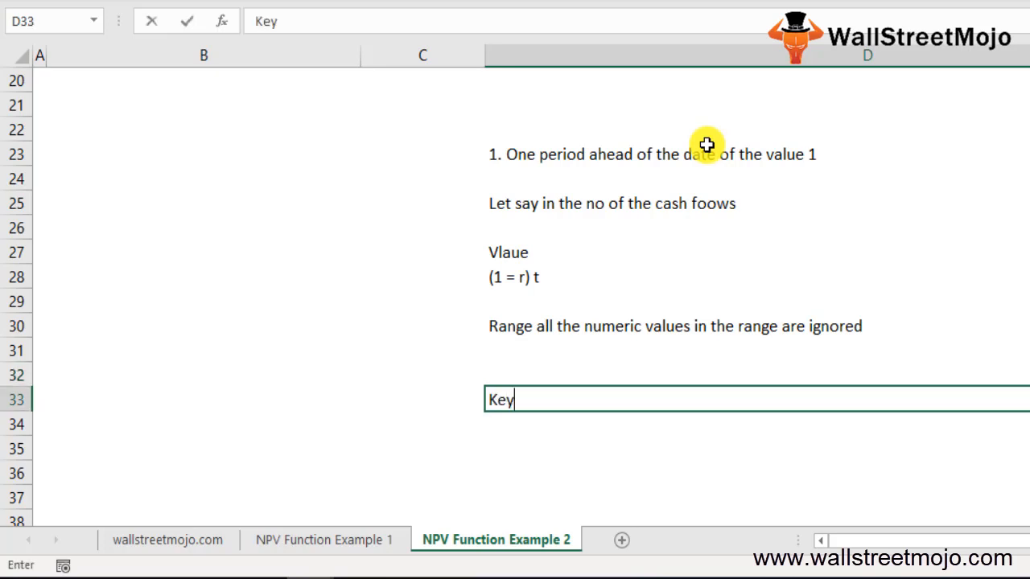
{"action": "type", "text": "diffrenc"}
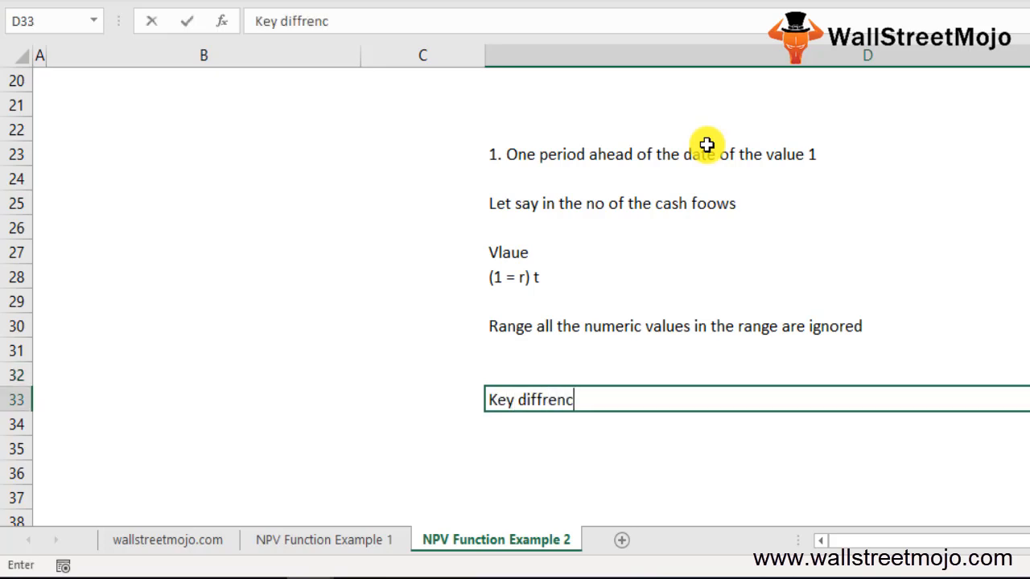
{"action": "type", "text": "e"}
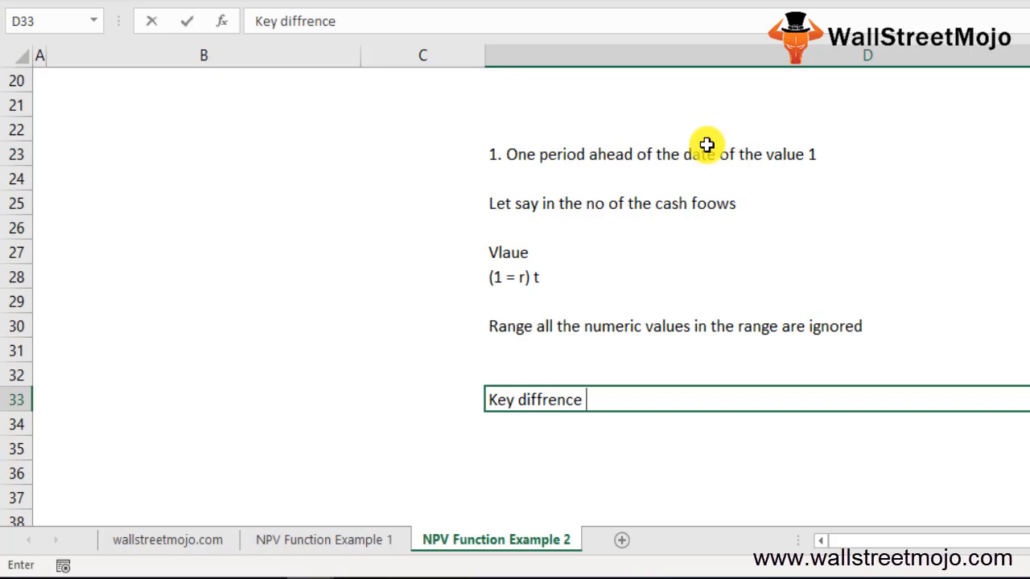
{"action": "key", "text": "Return"}
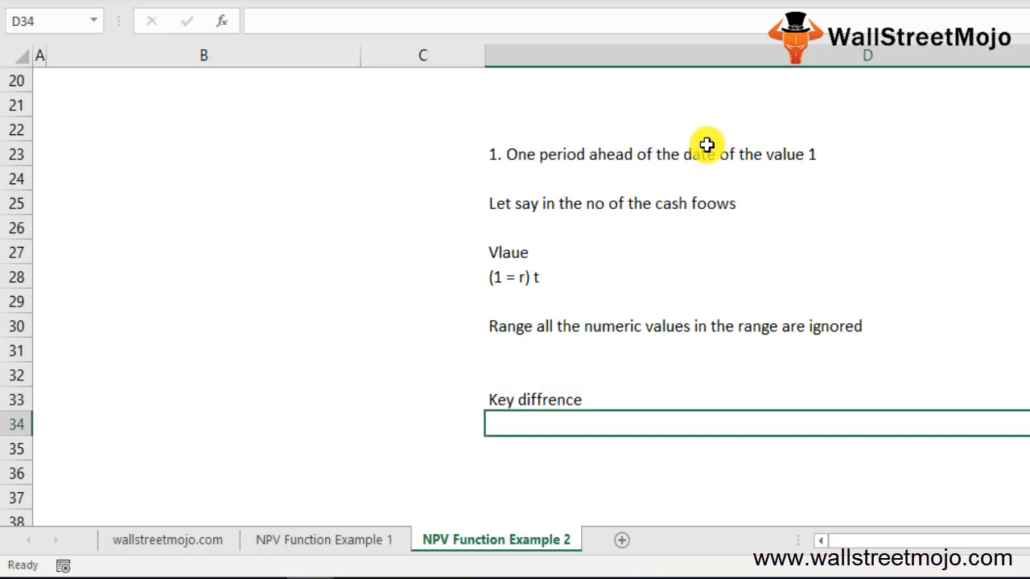
{"action": "type", "text": "Cash flow"}
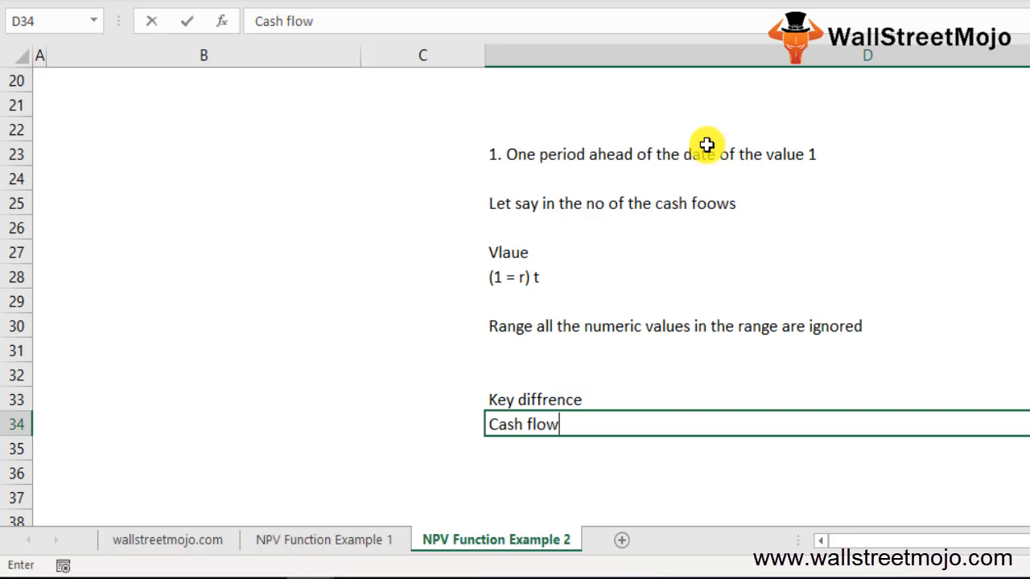
{"action": "type", "text": "s to begin either a"}
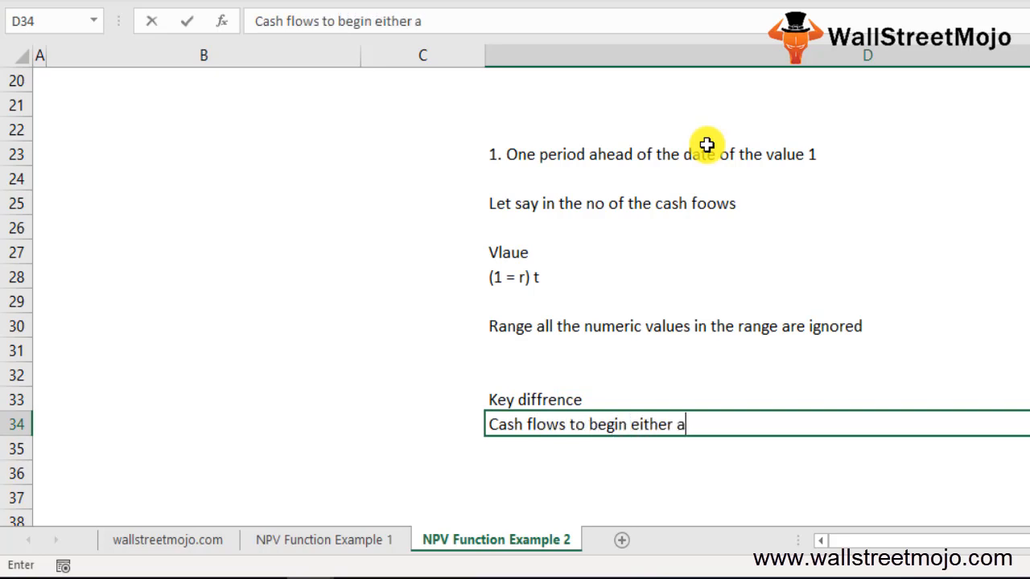
{"action": "type", "text": "t the beg"}
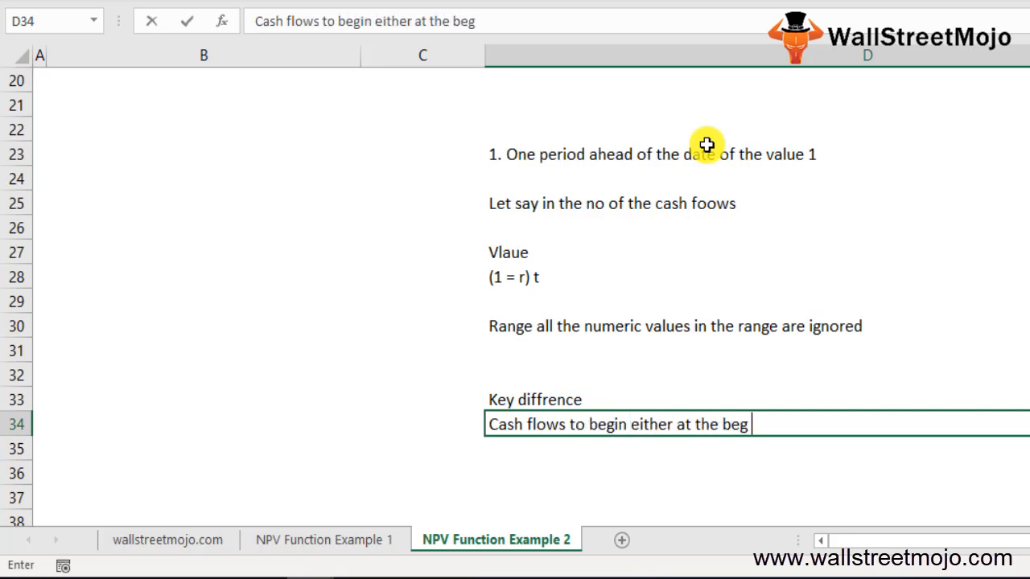
{"action": "type", "text": "or aat the edn of t"}
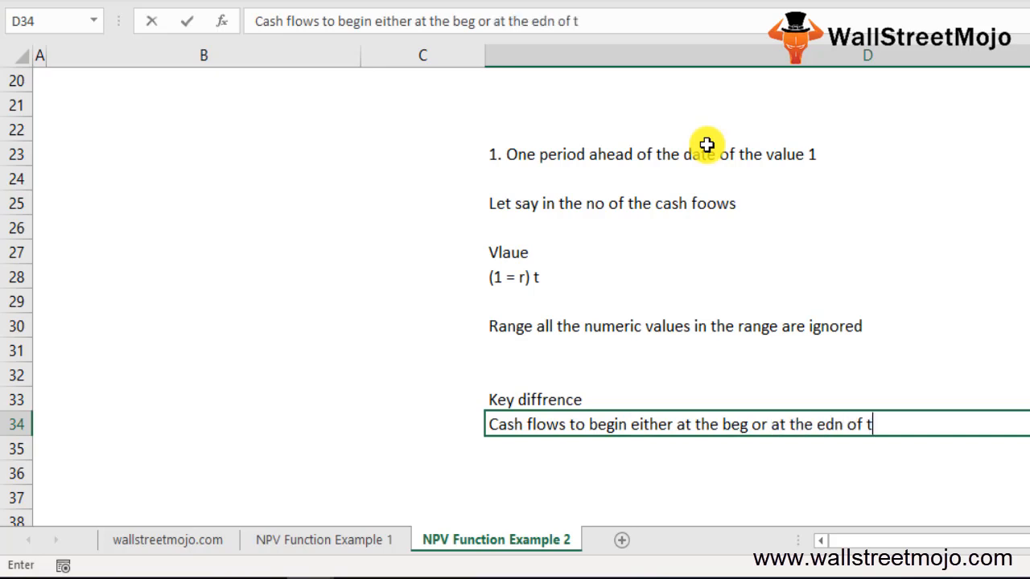
{"action": "type", "text": "he period"}
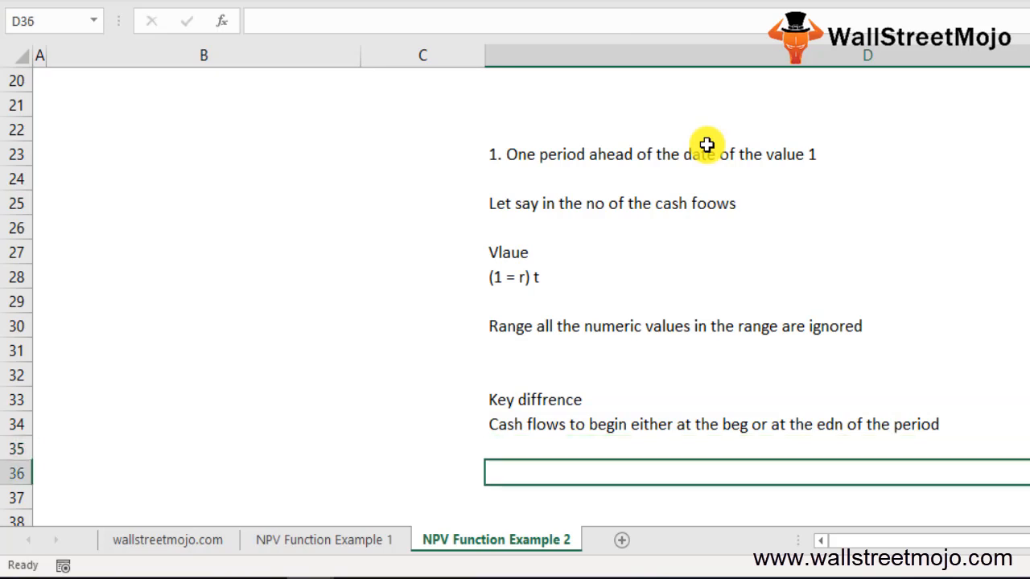
Add the lines on the latest Excel version allowing 254 value arguments
{"action": "type", "text": "Latest ver"}
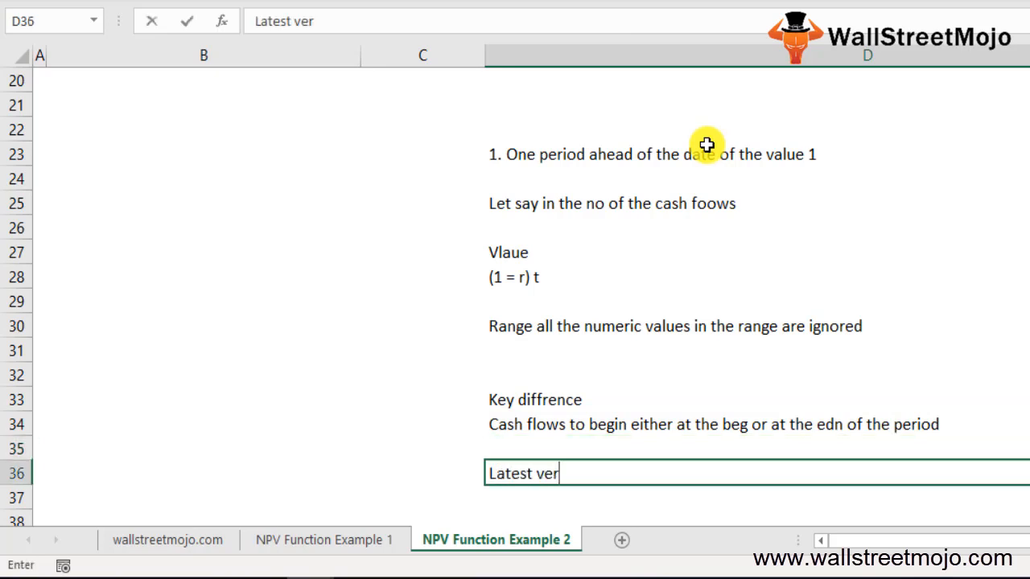
{"action": "type", "text": "sion"}
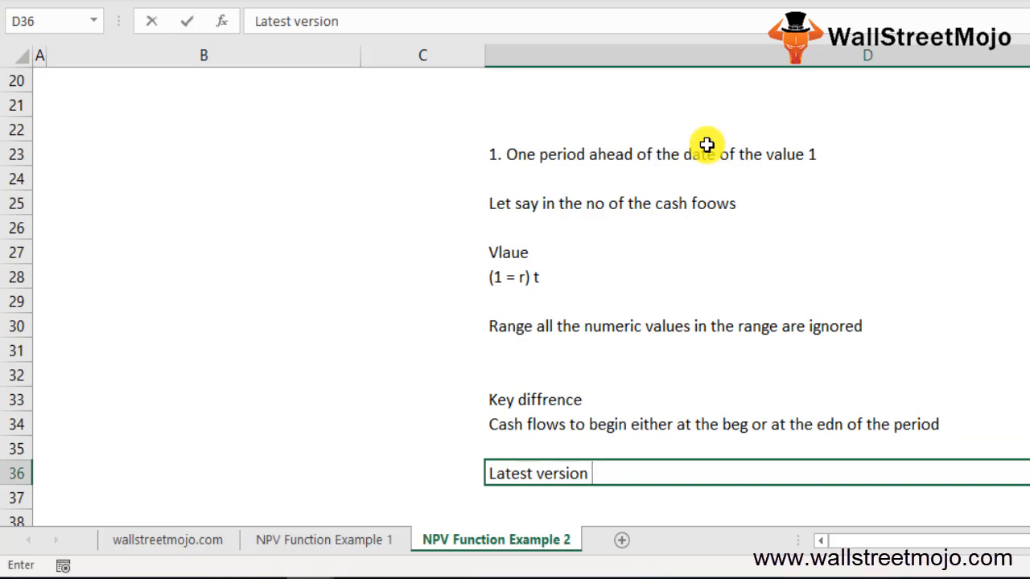
{"action": "type", "text": "of the exv"}
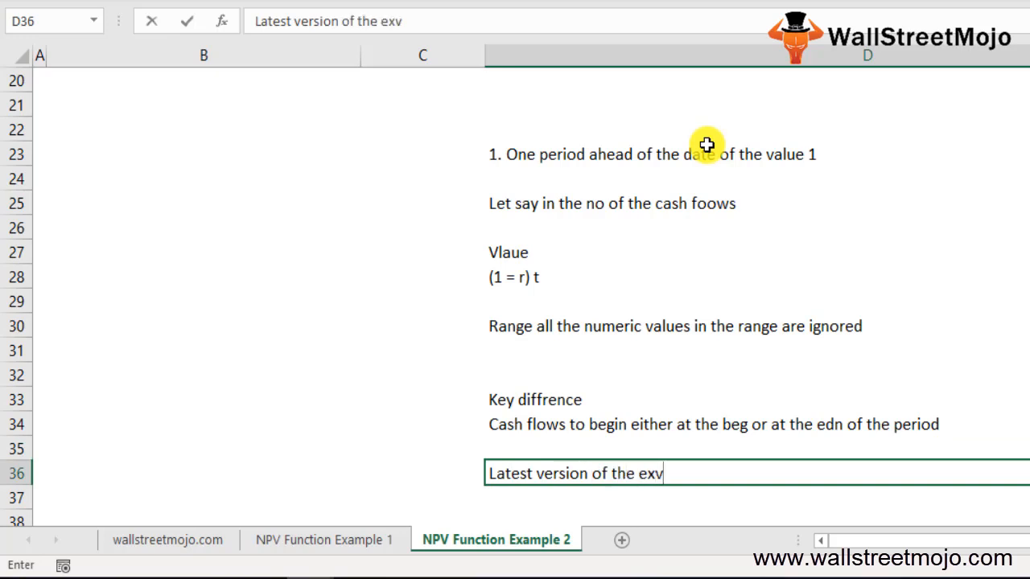
{"action": "type", "text": "cel"}
{"action": "left_click", "coordinate": [758, 497]}
{"action": "type", "text": "254"}
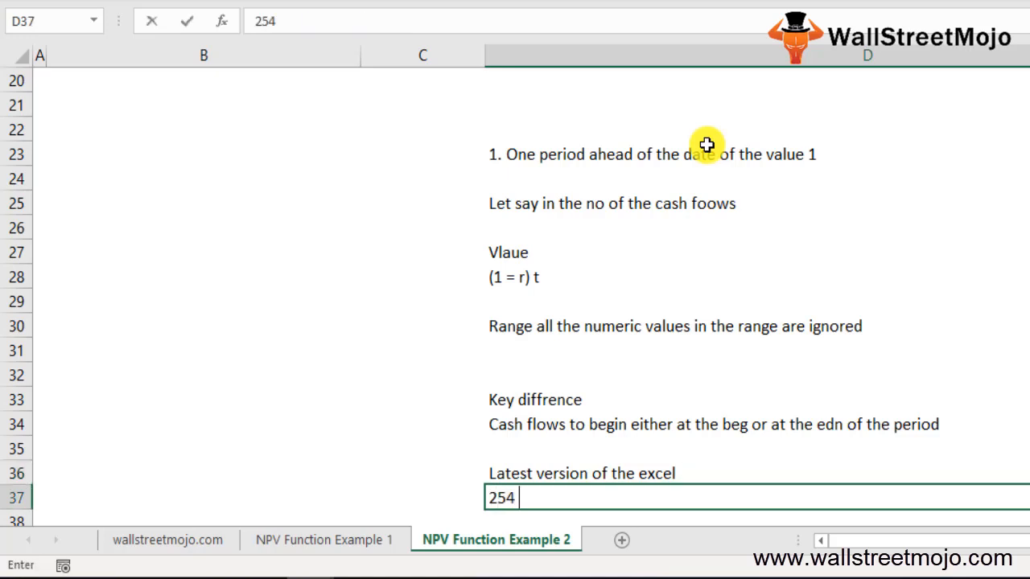
{"action": "type", "text": "values a"}
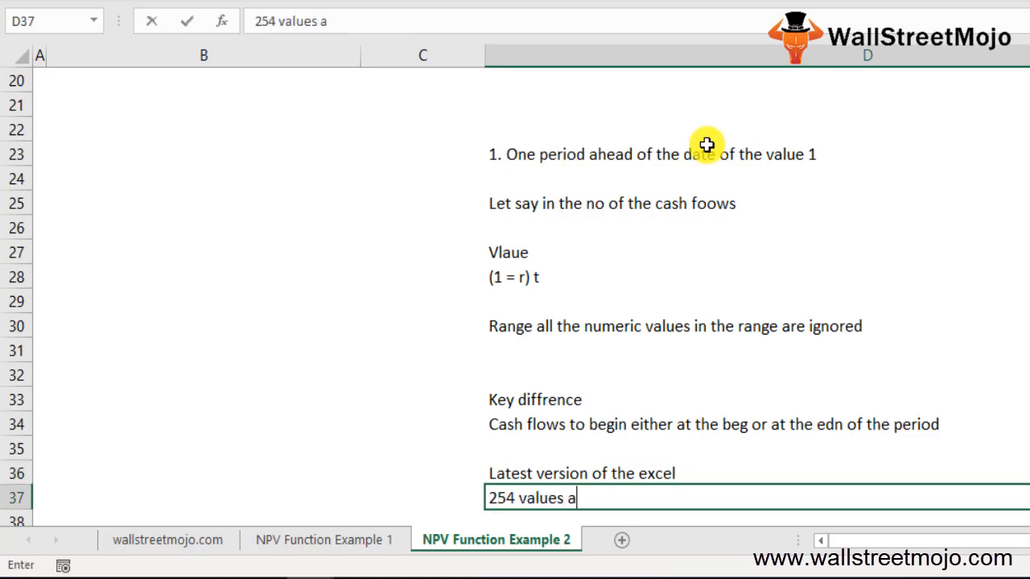
{"action": "type", "text": "rtguments"}
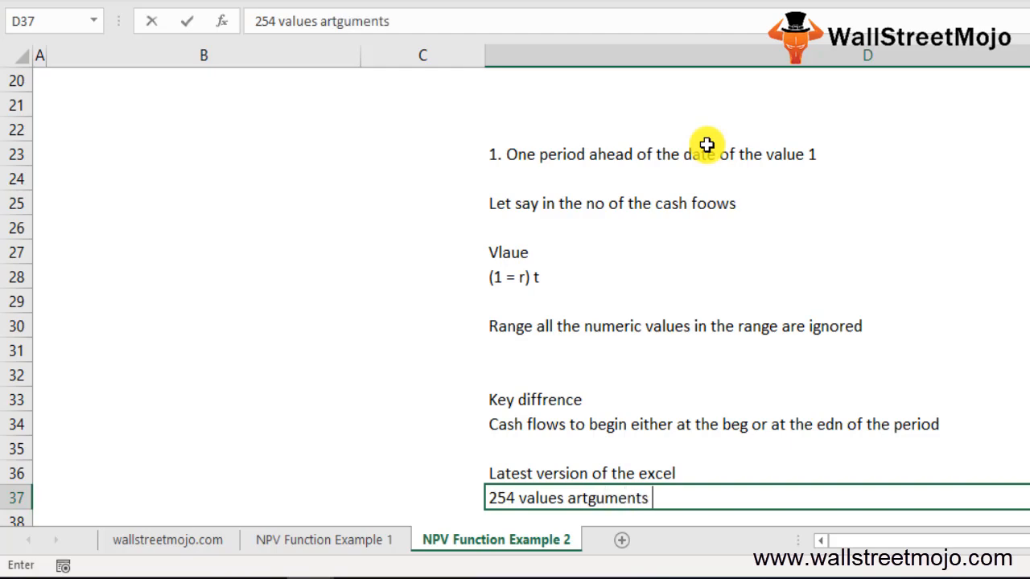